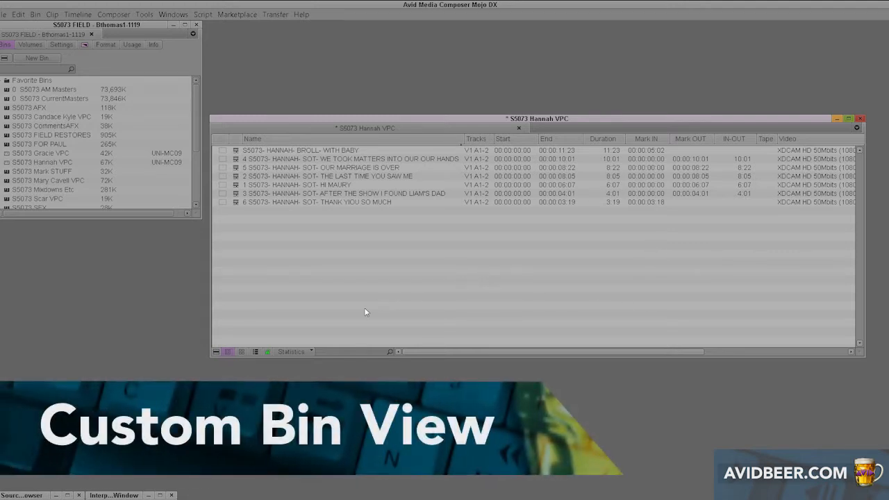
mouse_move(520, 128)
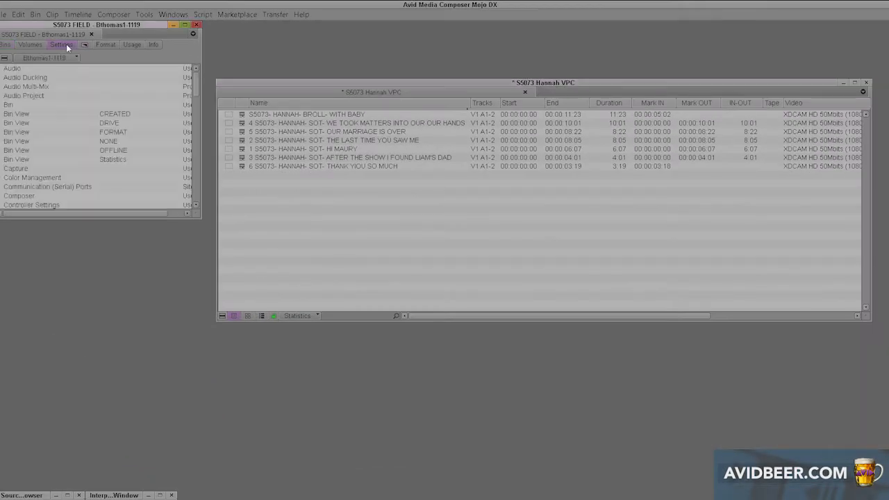
mouse_move(40, 45)
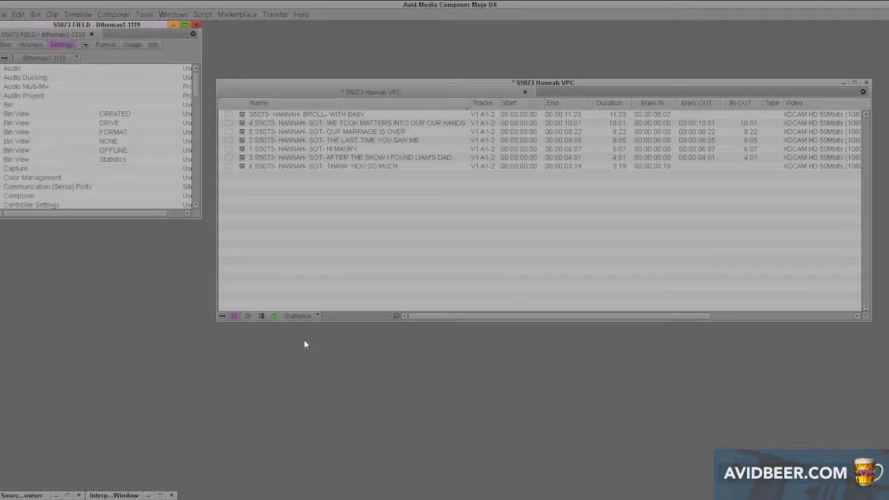
- Sort the Hannah VPC bin by name descending, then by duration with the longest clips first
click(299, 315)
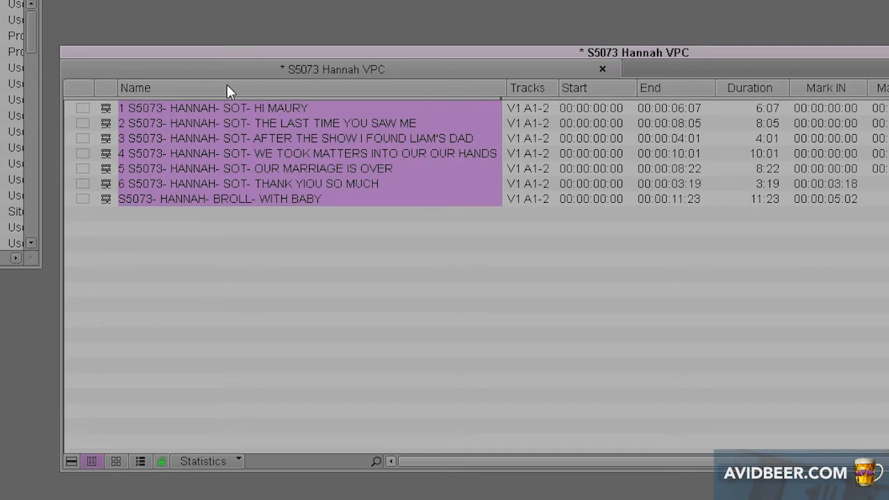
mouse_move(191, 90)
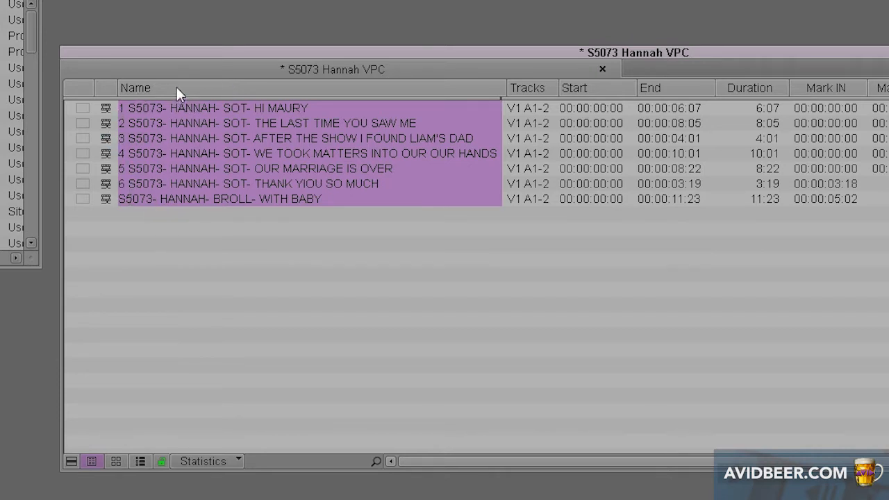
click(135, 88)
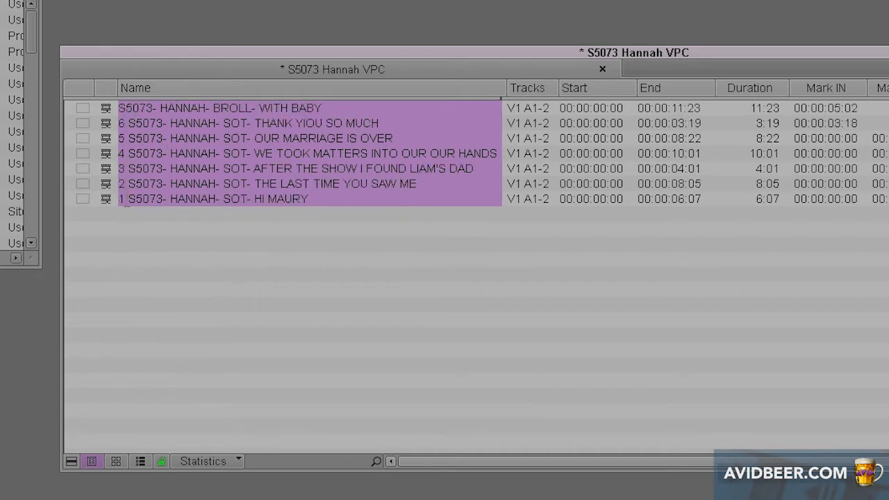
click(750, 87)
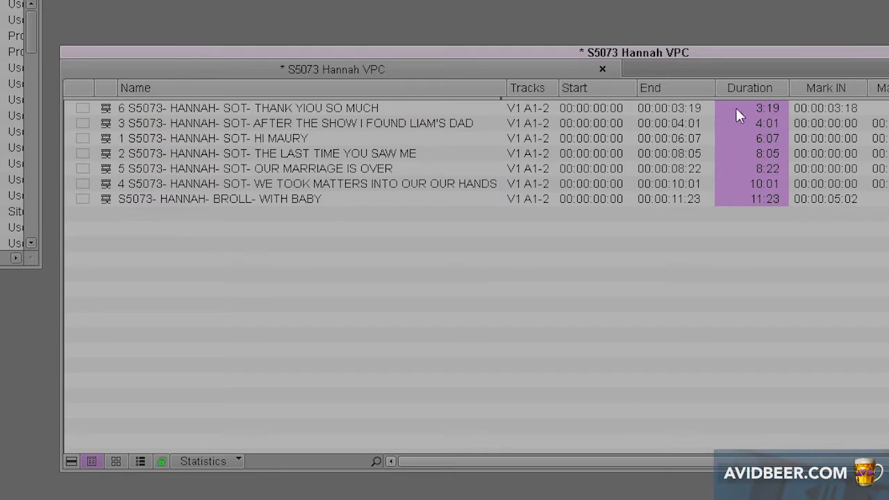
mouse_move(757, 111)
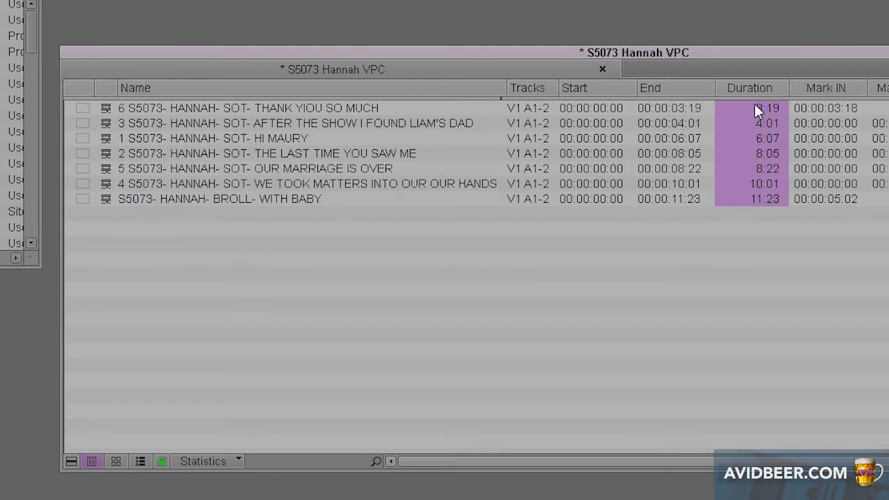
mouse_move(763, 215)
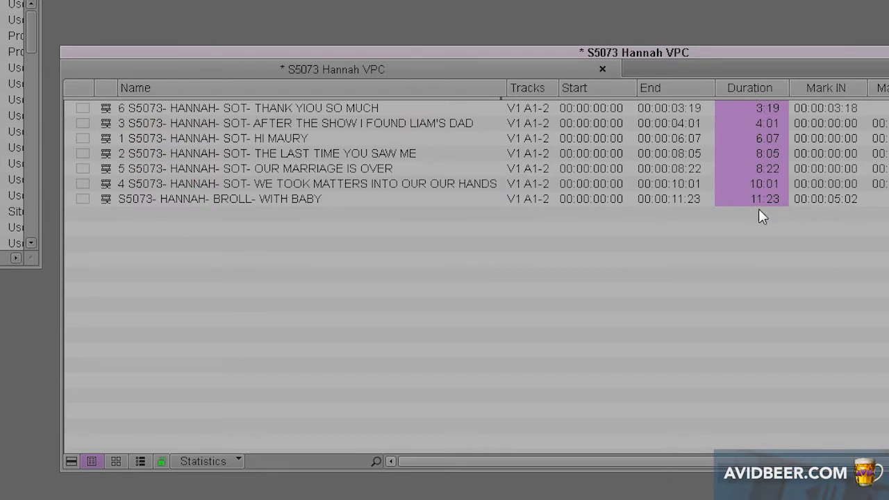
click(749, 88)
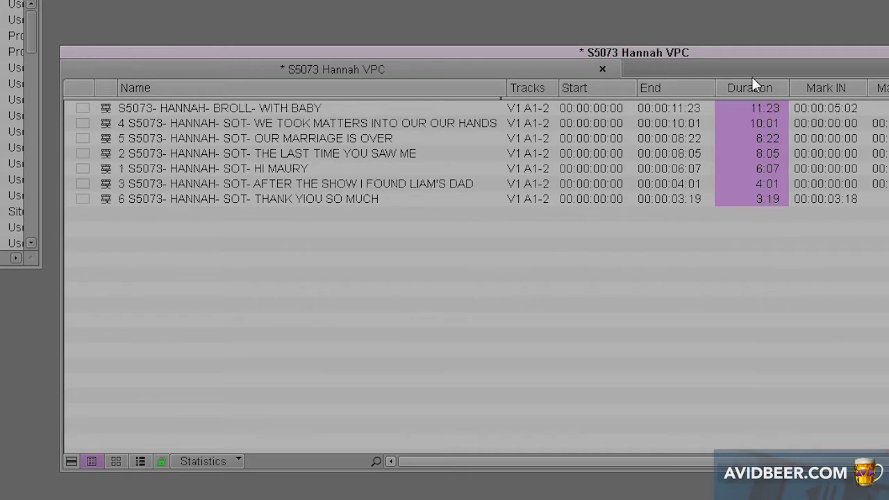
mouse_move(774, 228)
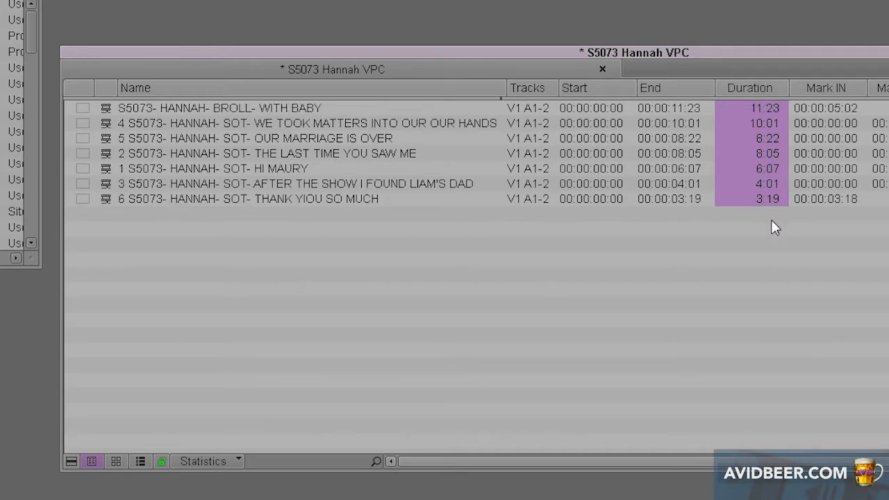
mouse_move(646, 232)
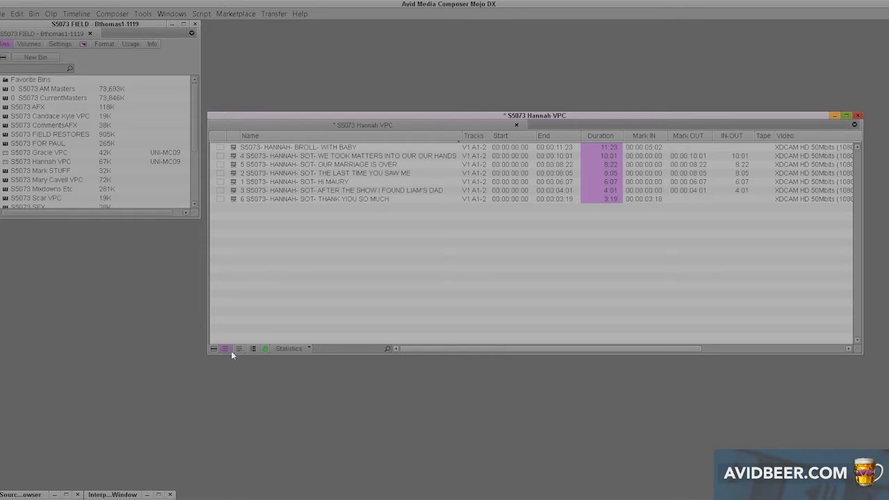
click(238, 348)
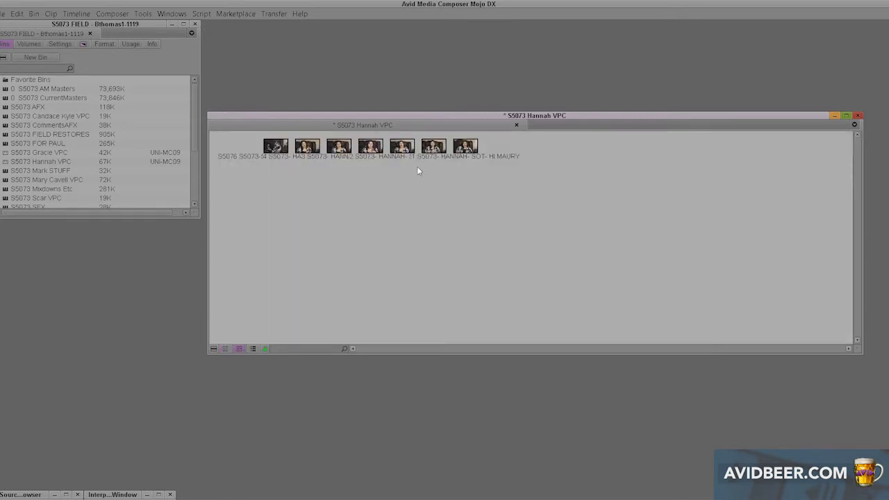
click(252, 348)
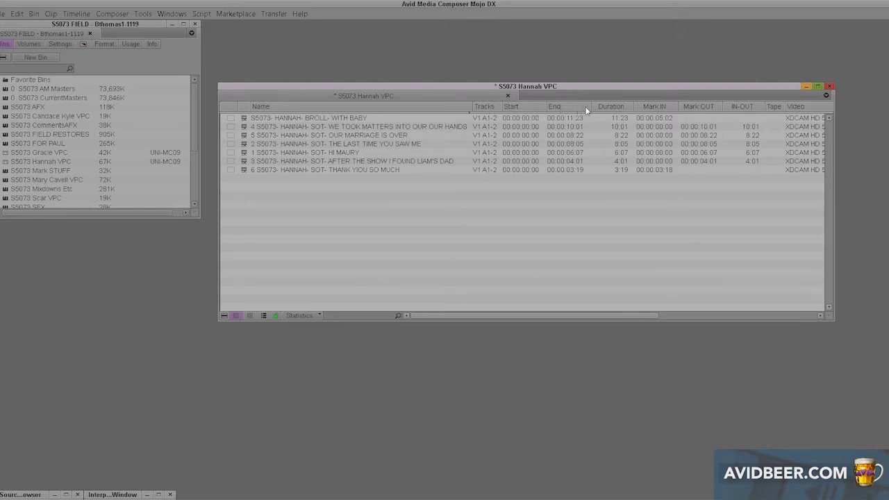
mouse_move(748, 131)
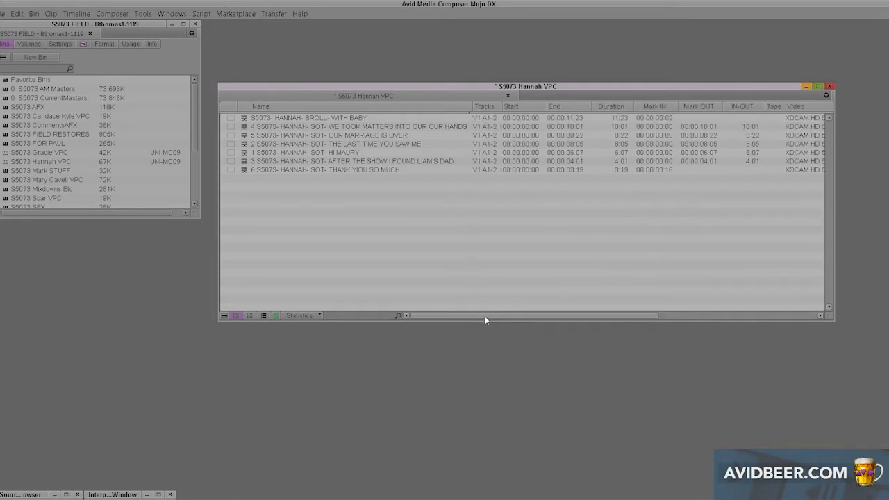
mouse_move(455, 109)
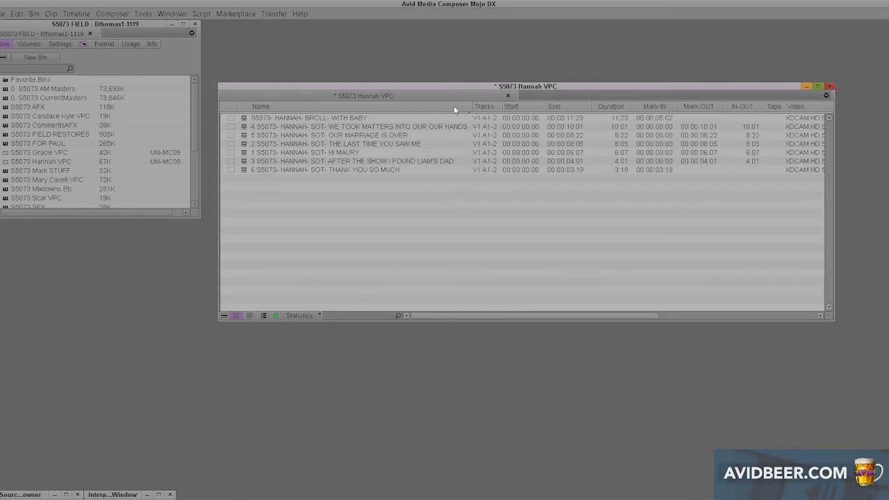
- Bring up the column context menu from the Hannah VPC bin's Name heading
right_click(457, 108)
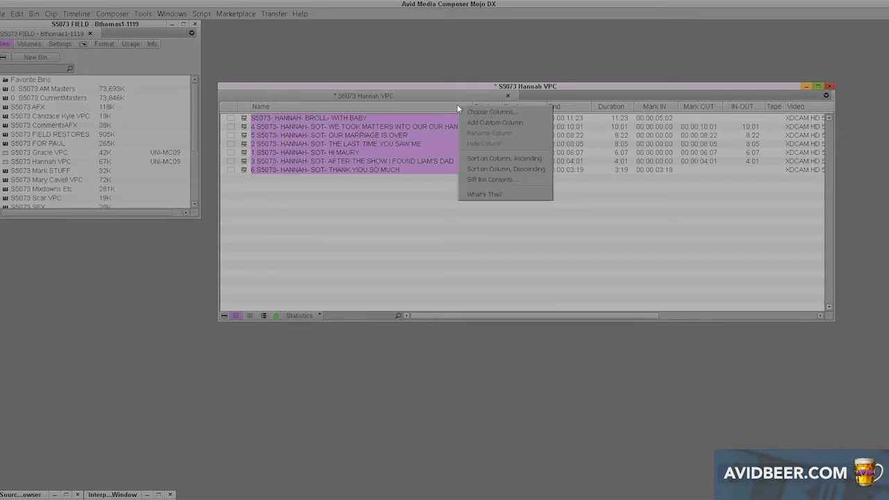
mouse_move(474, 93)
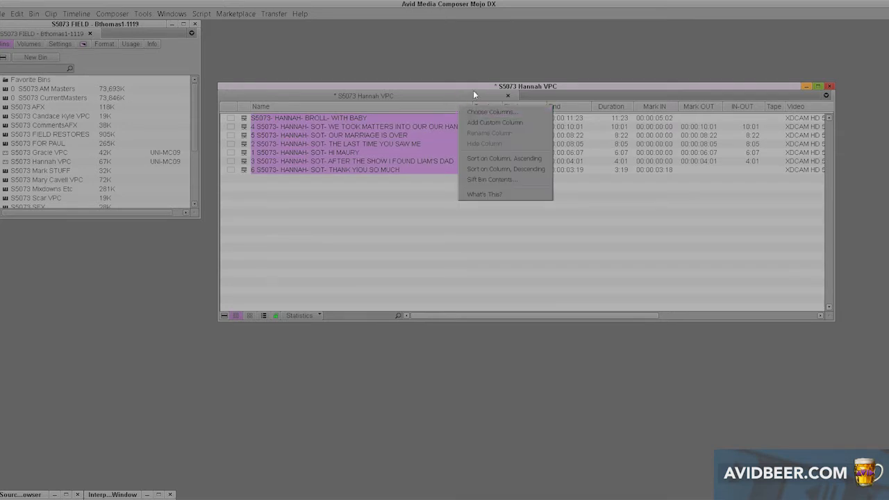
mouse_move(492, 112)
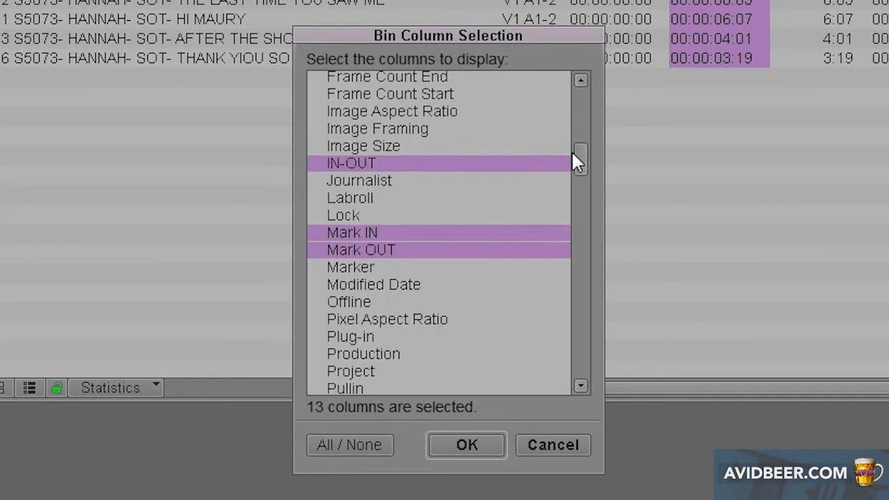
- Scroll through the Bin Column Selection list showing 13 selected columns
scroll(down, 3)
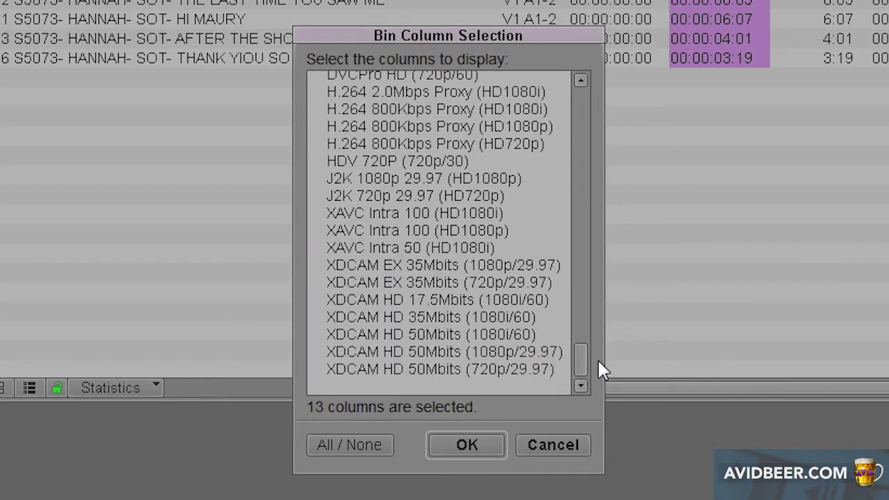
mouse_move(593, 375)
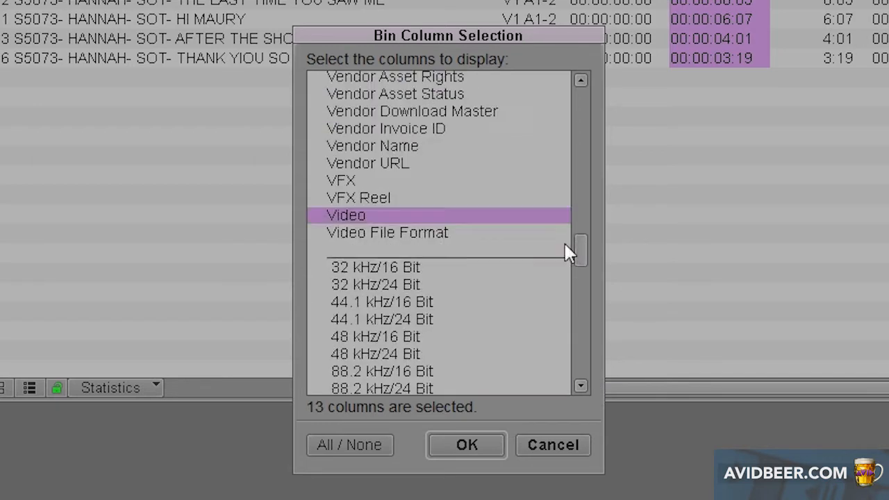
scroll(up, 3)
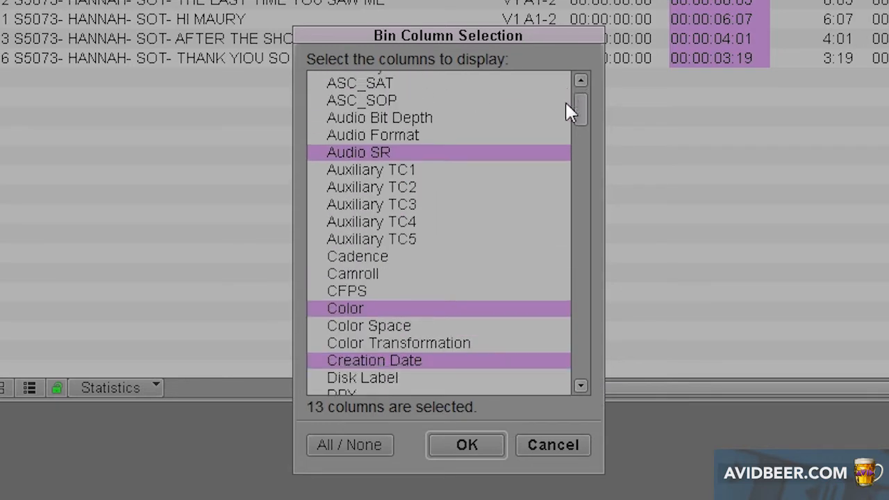
scroll(down, 3)
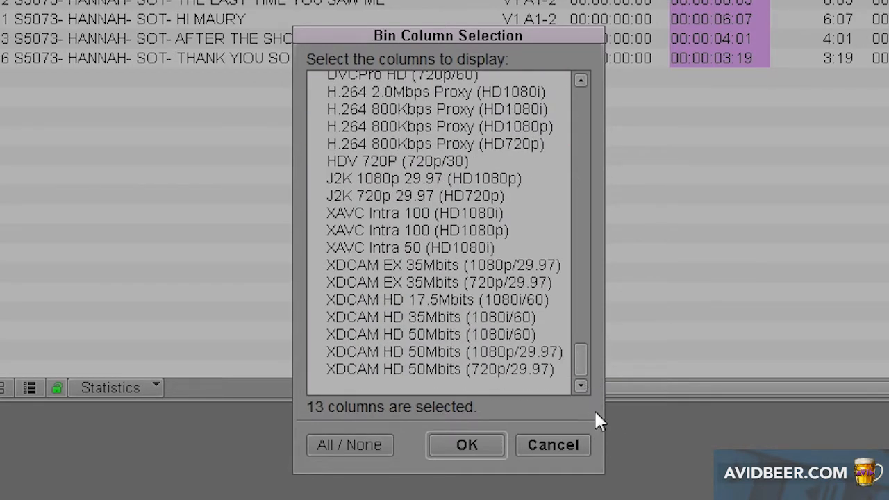
mouse_move(587, 372)
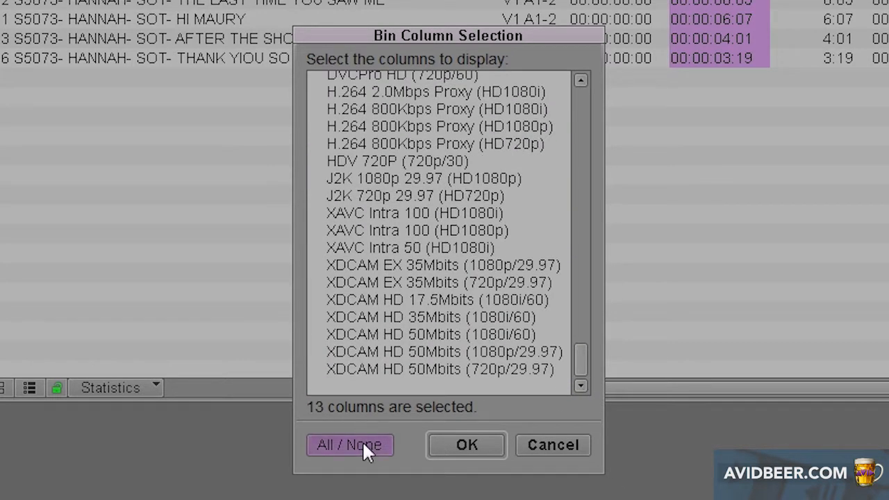
- Clear all selected bin columns and scroll through the column list
click(350, 445)
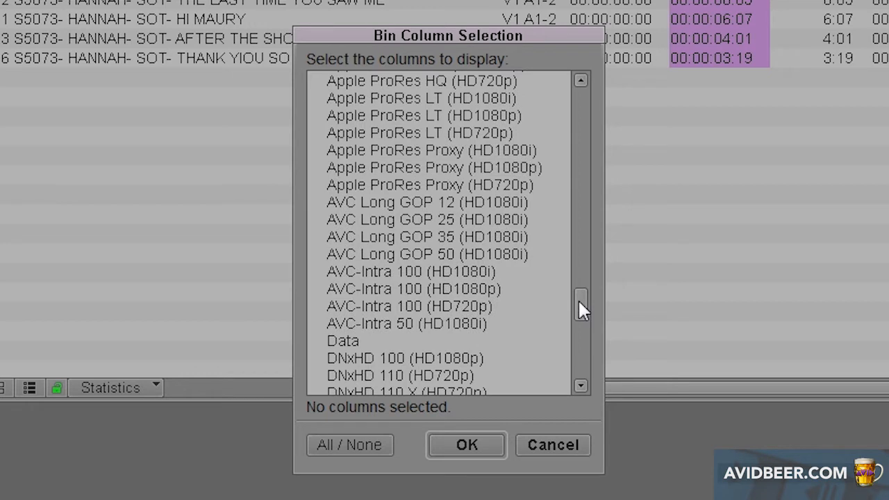
mouse_move(589, 308)
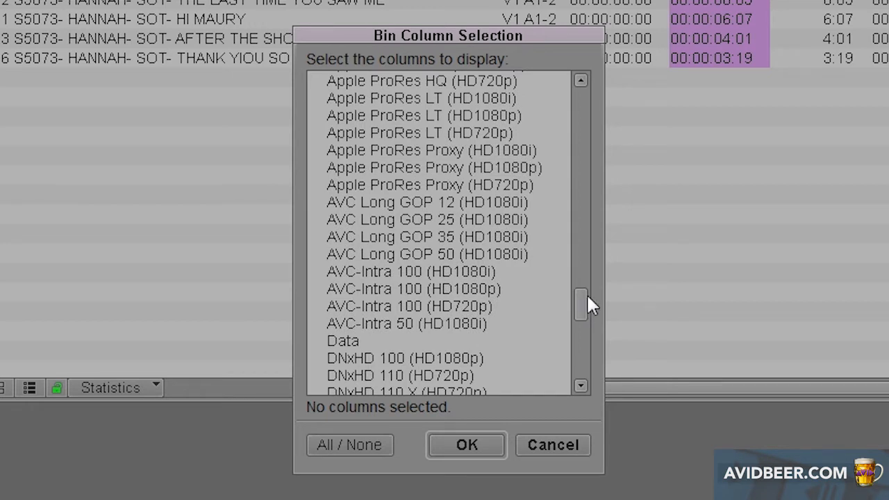
scroll(up, 3)
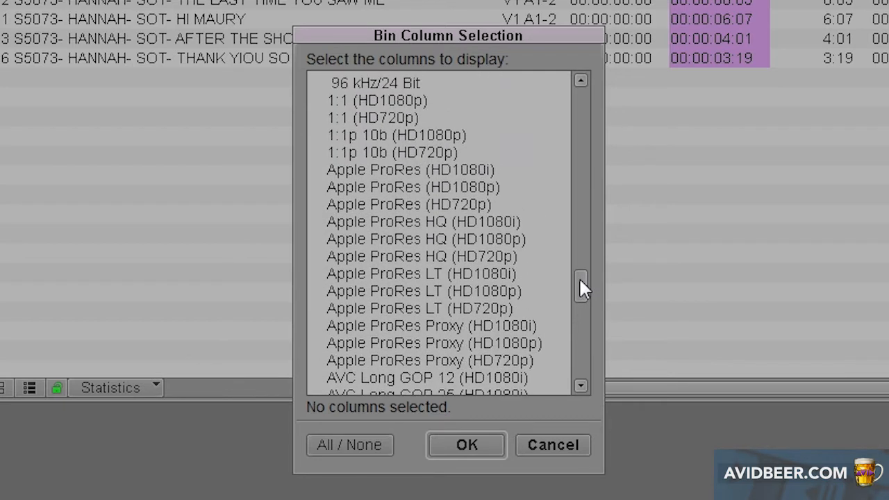
scroll(up, 3)
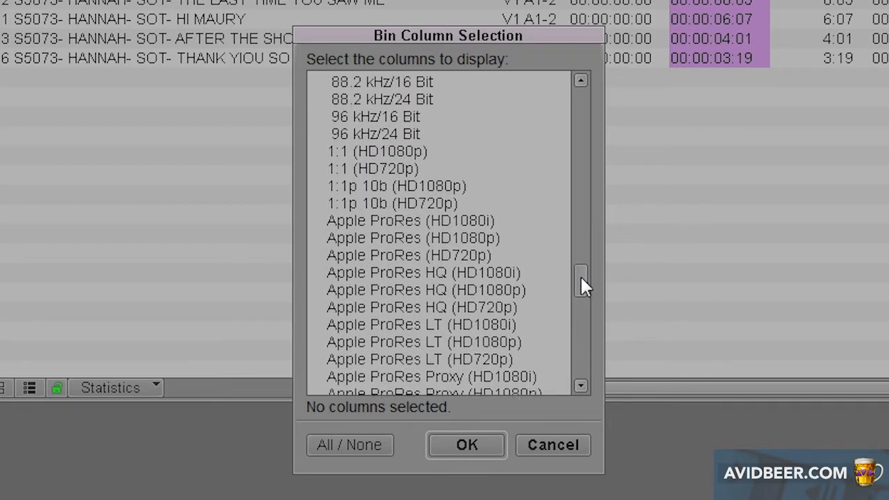
scroll(up, 3)
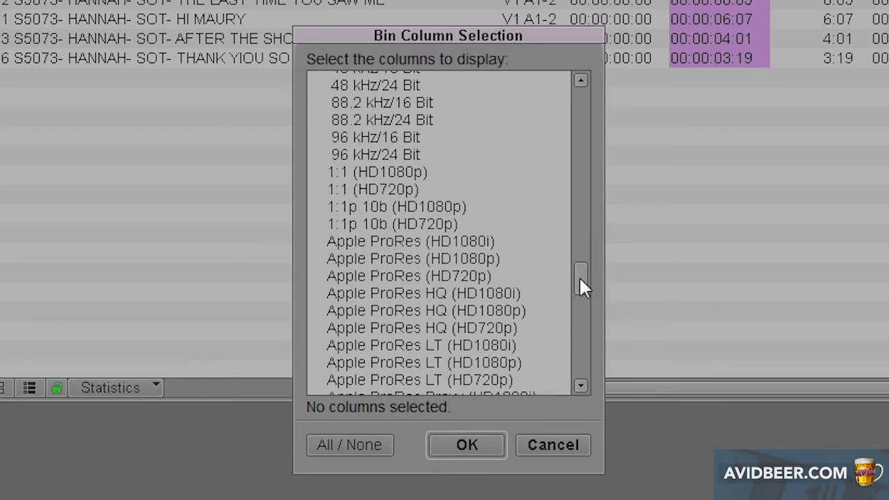
scroll(up, 3)
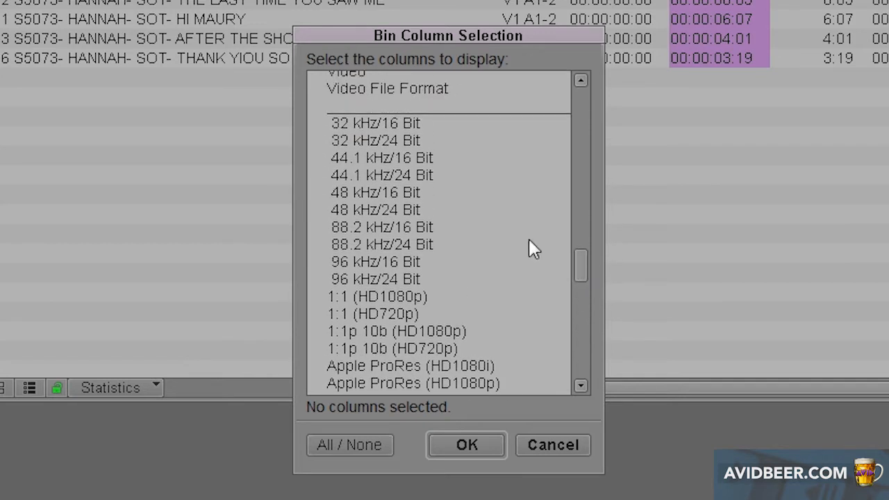
scroll(up, 3)
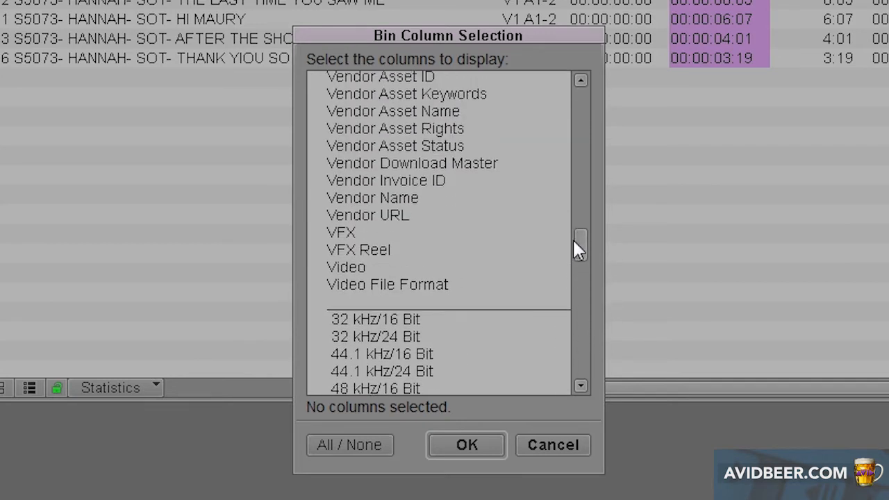
scroll(up, 3)
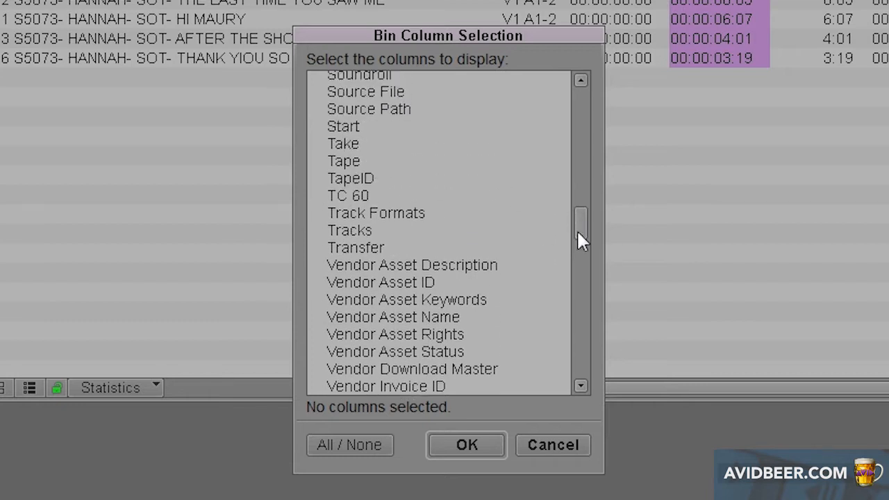
scroll(up, 3)
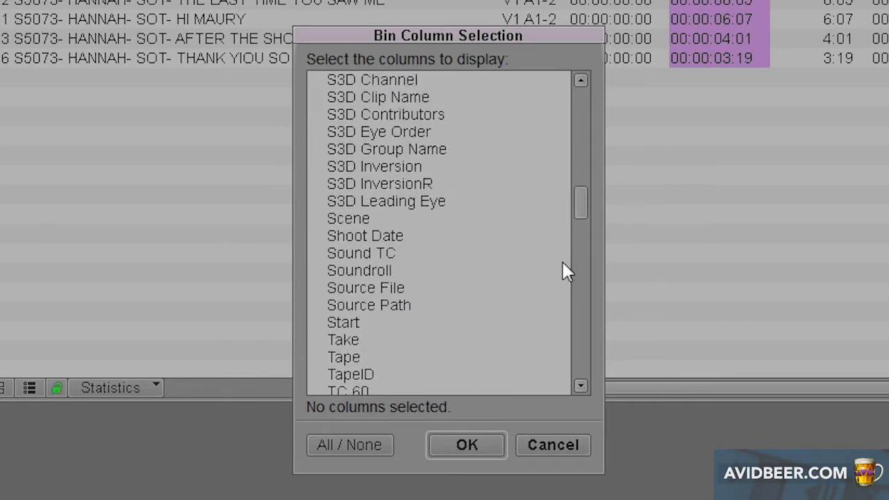
scroll(up, 3)
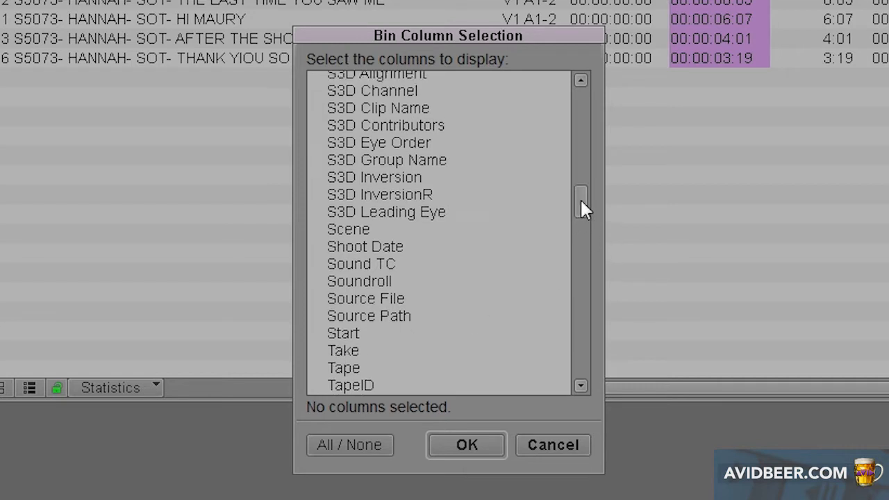
scroll(up, 3)
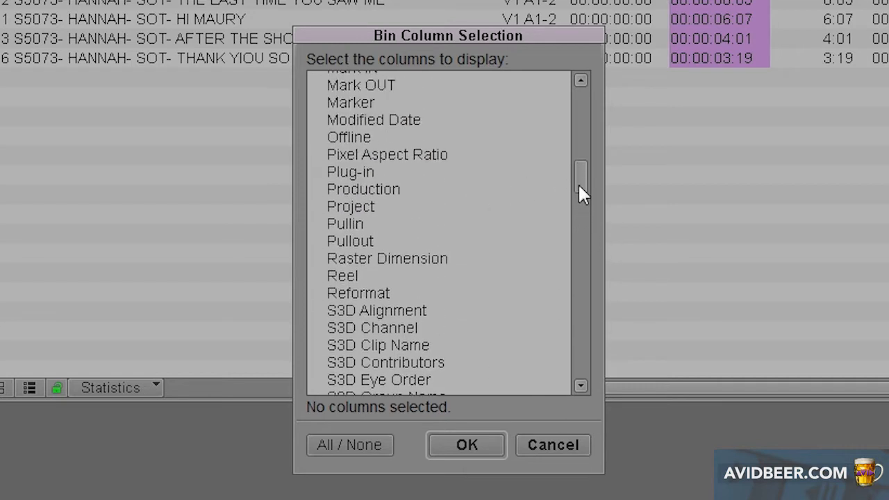
scroll(up, 3)
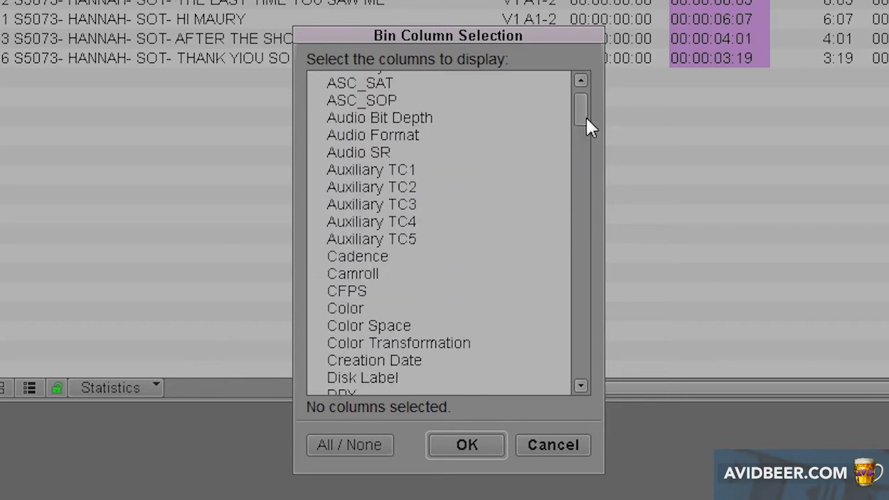
scroll(down, 3)
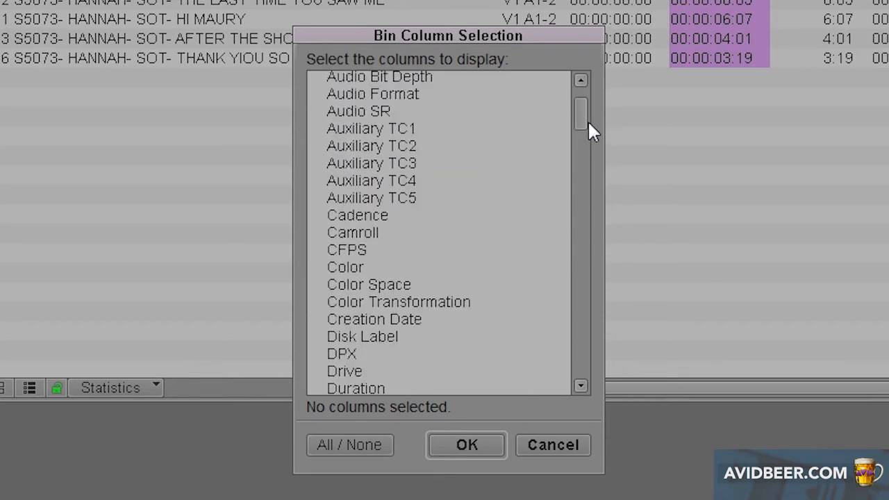
scroll(up, 3)
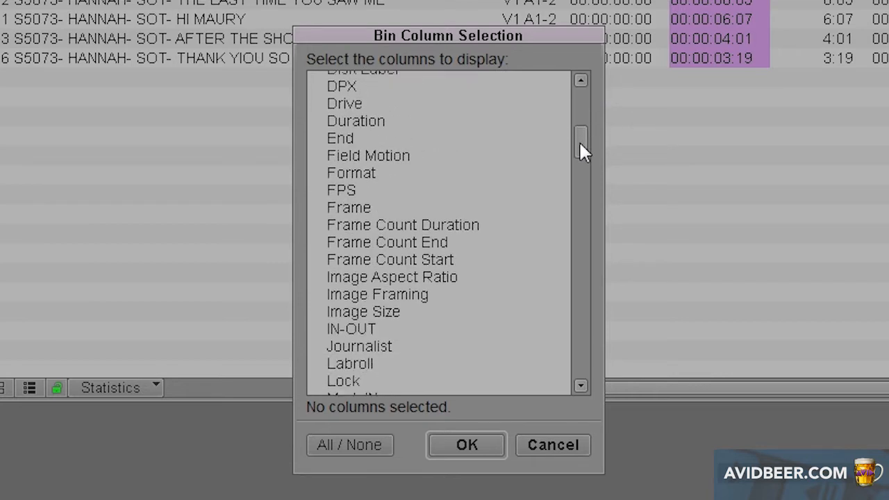
scroll(down, 3)
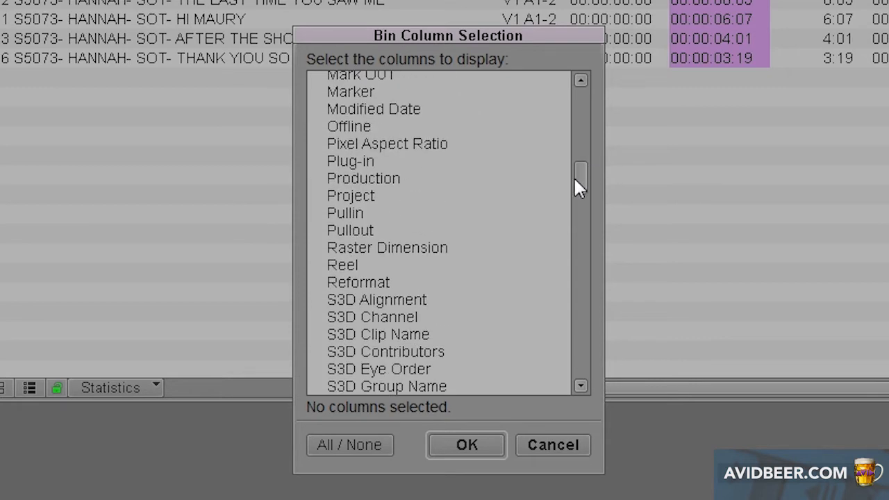
scroll(down, 3)
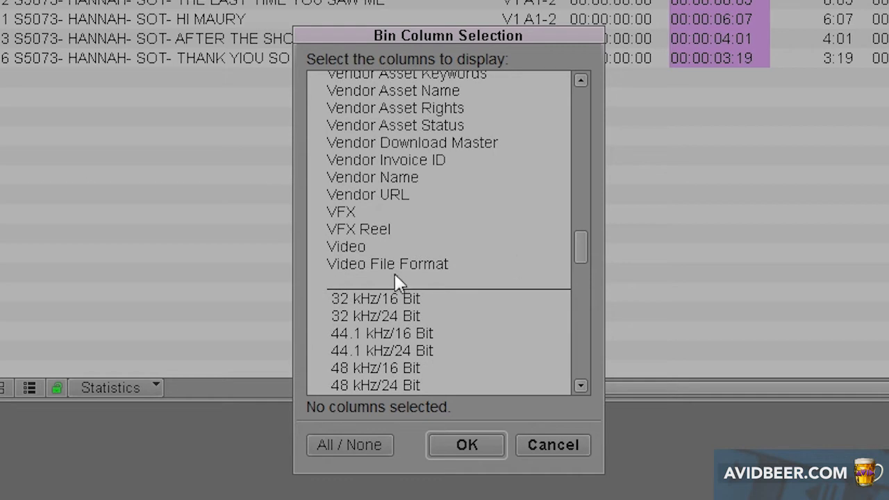
mouse_move(416, 278)
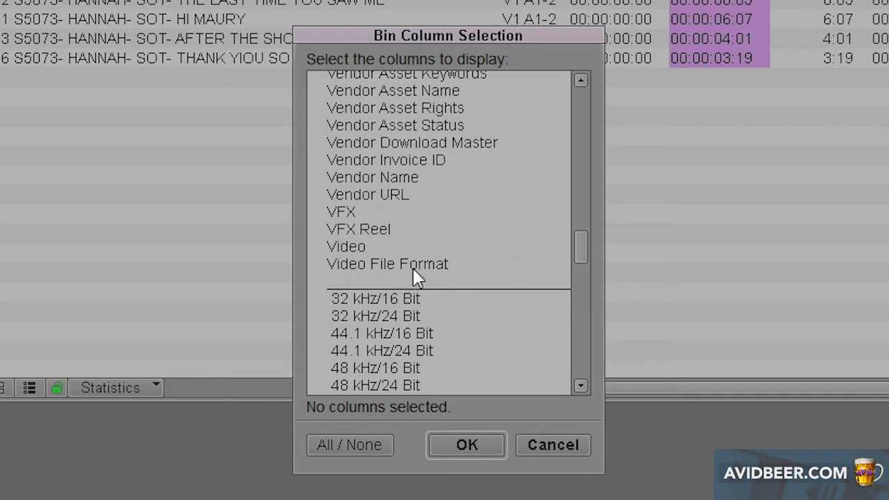
- Select the Video File Format, Image Size, FPS and Format columns
click(387, 263)
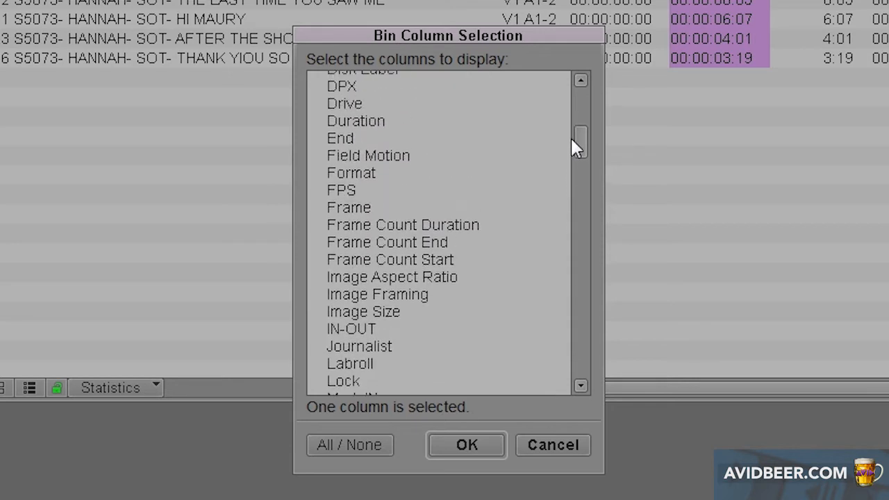
click(363, 311)
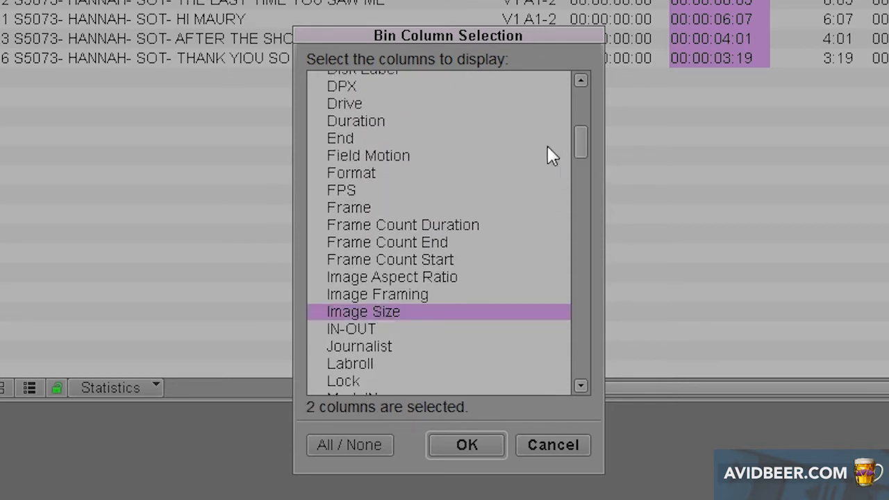
click(341, 189)
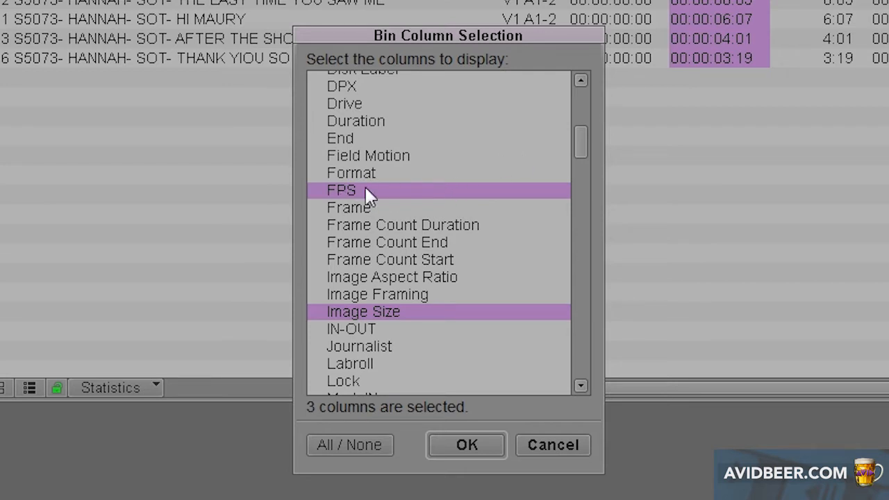
mouse_move(366, 184)
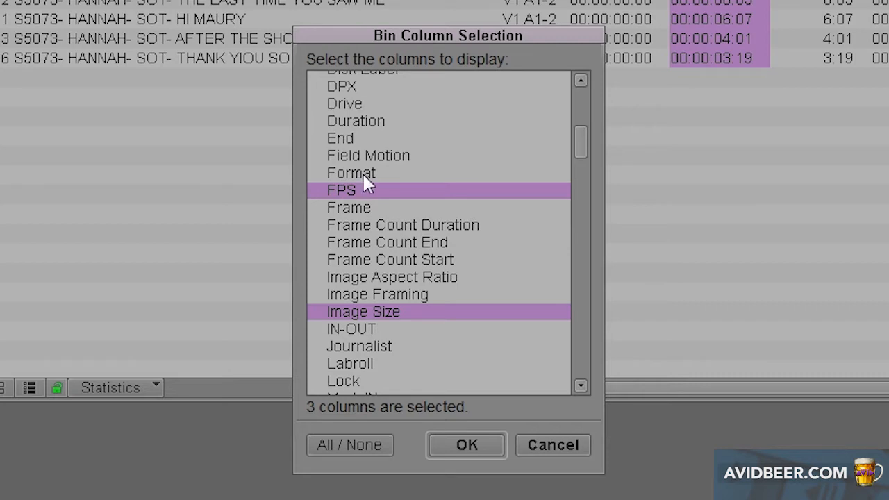
click(350, 172)
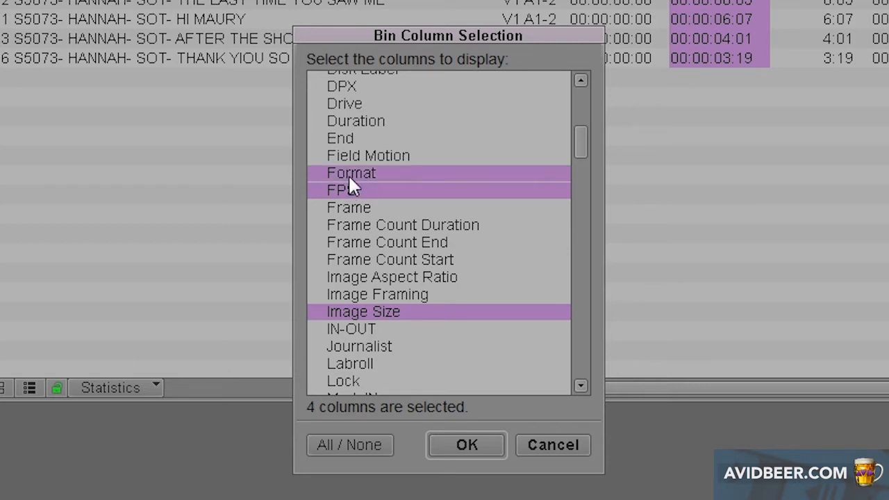
mouse_move(466, 445)
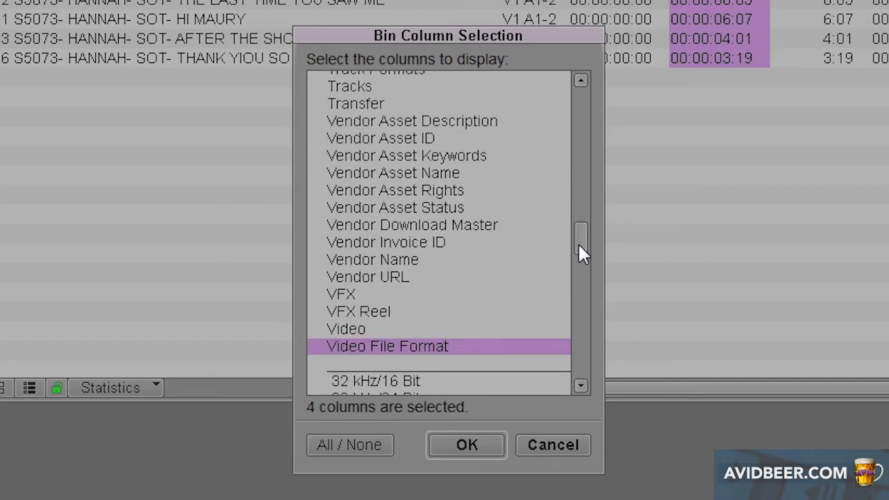
- Apply the four columns and save the layout as FORMAT, replacing the existing view
click(466, 444)
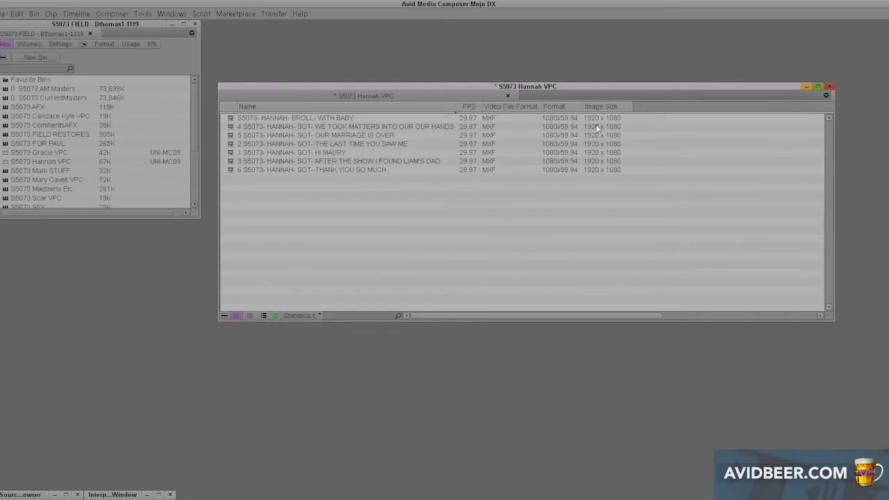
mouse_move(479, 194)
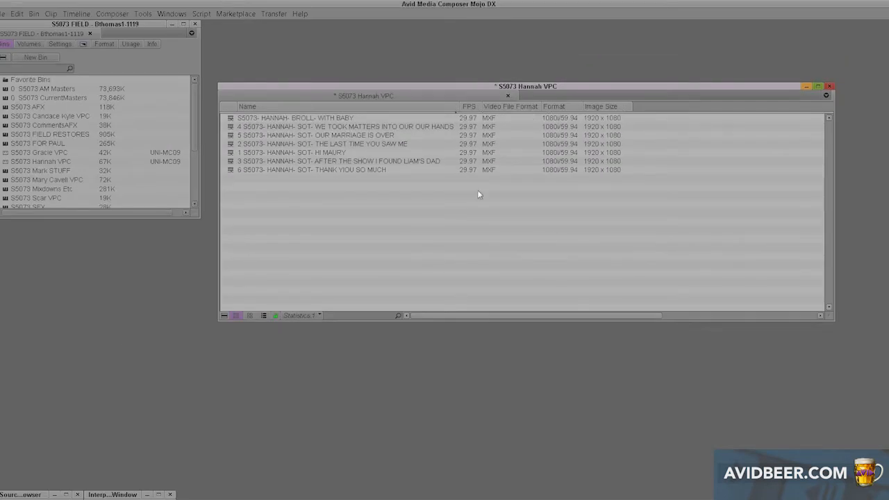
click(300, 315)
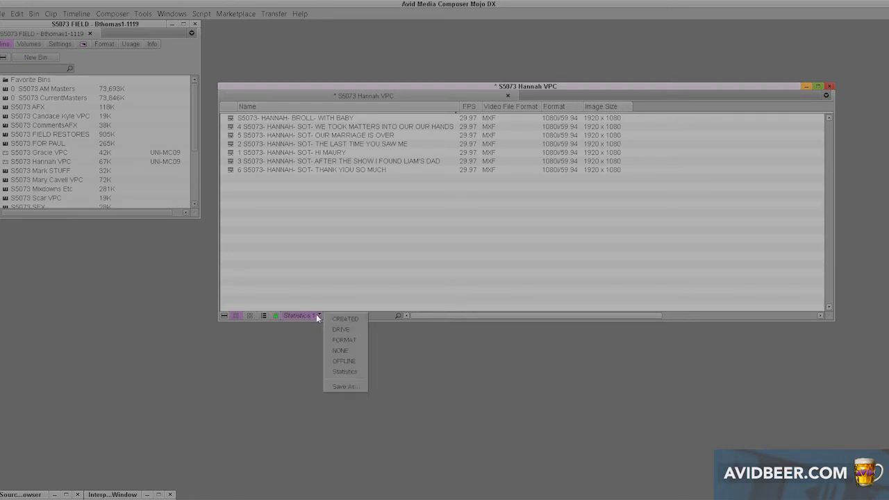
mouse_move(340, 350)
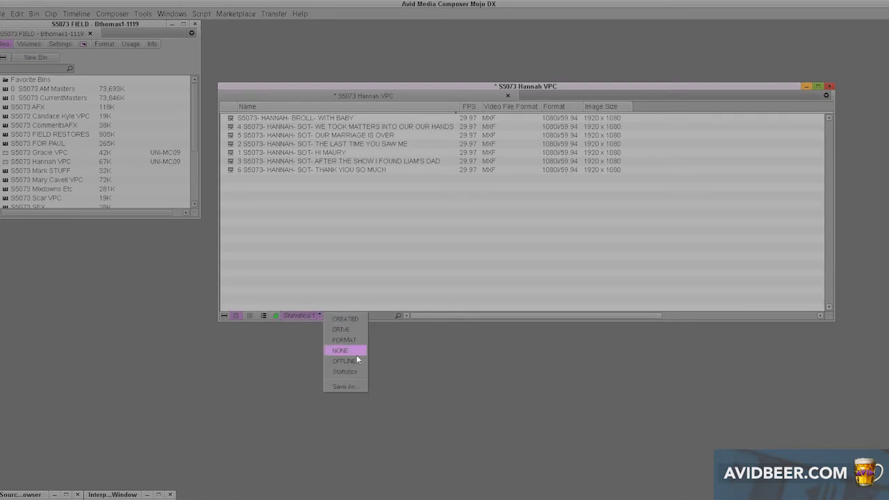
mouse_move(346, 386)
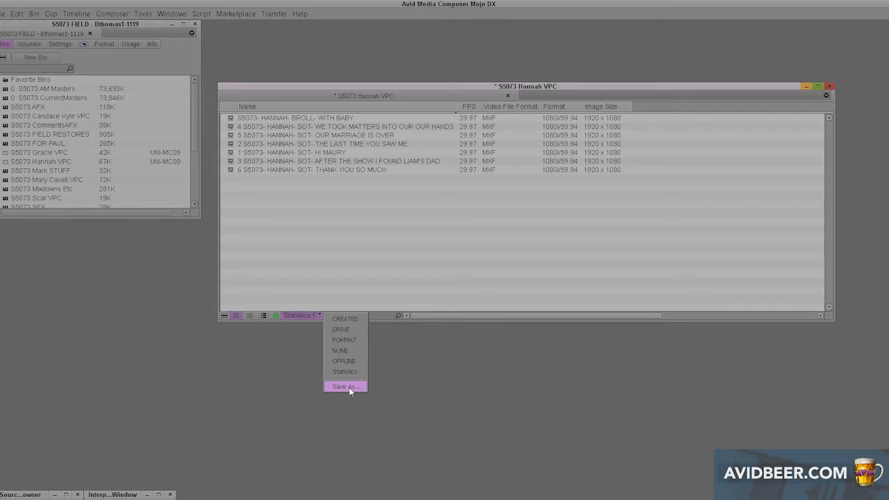
click(345, 386)
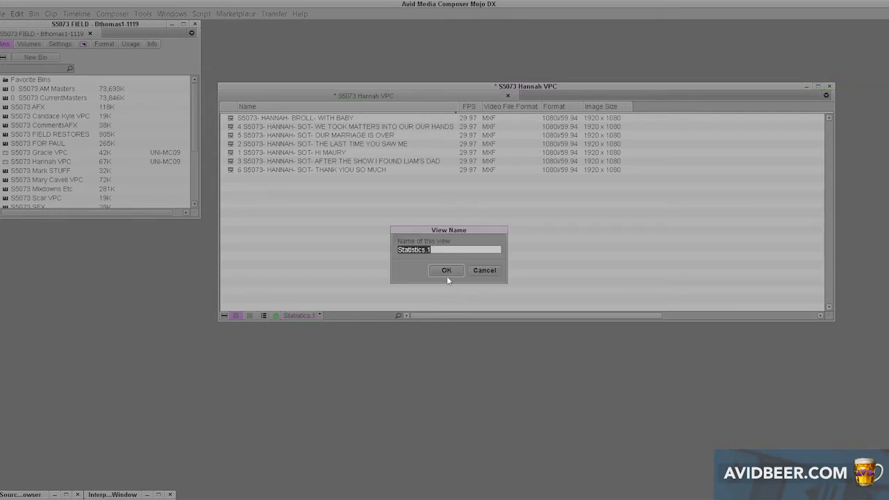
text(FORMAT)
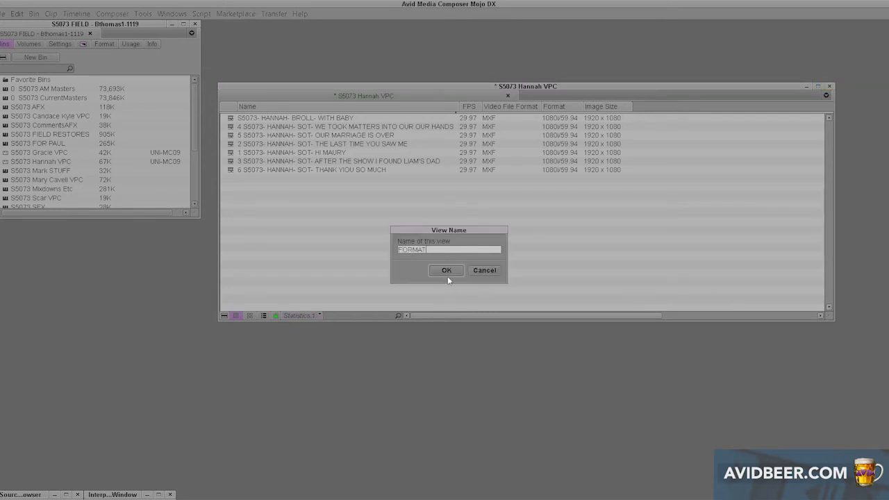
click(445, 270)
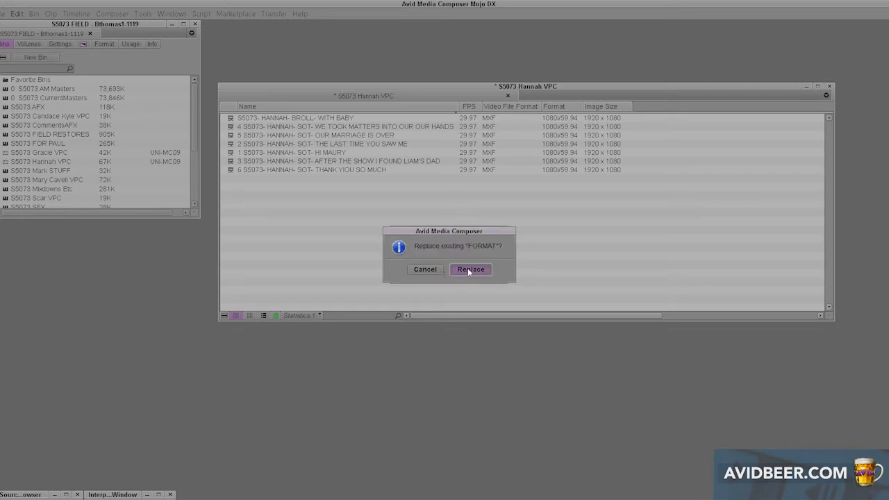
click(470, 270)
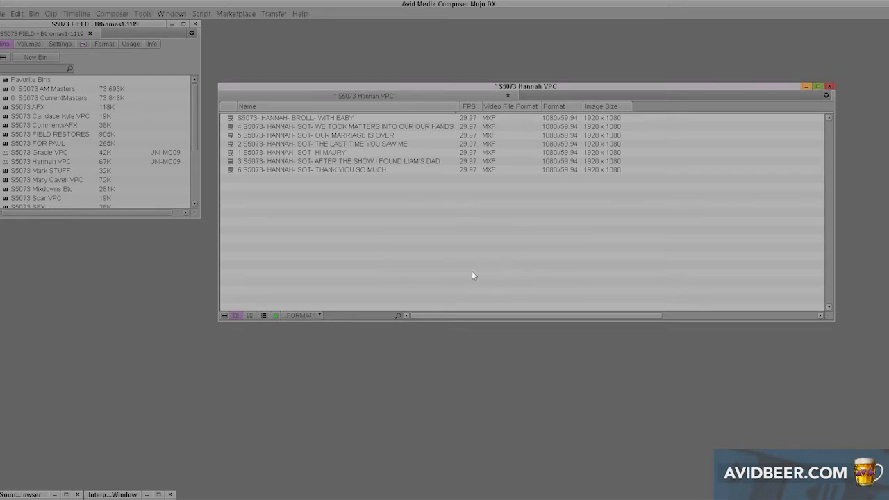
click(299, 315)
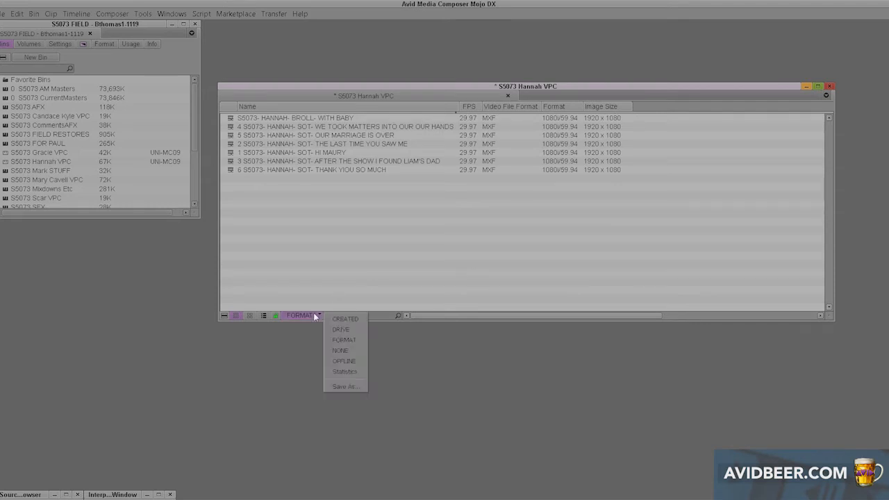
click(344, 371)
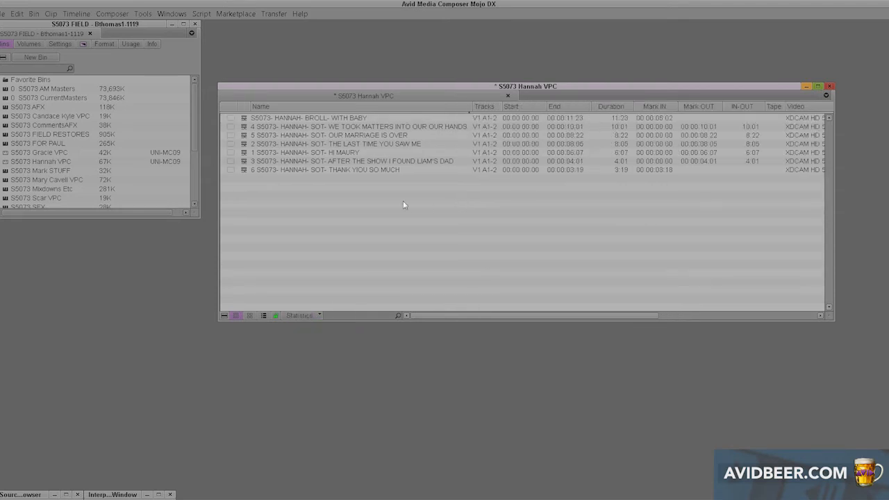
mouse_move(488, 237)
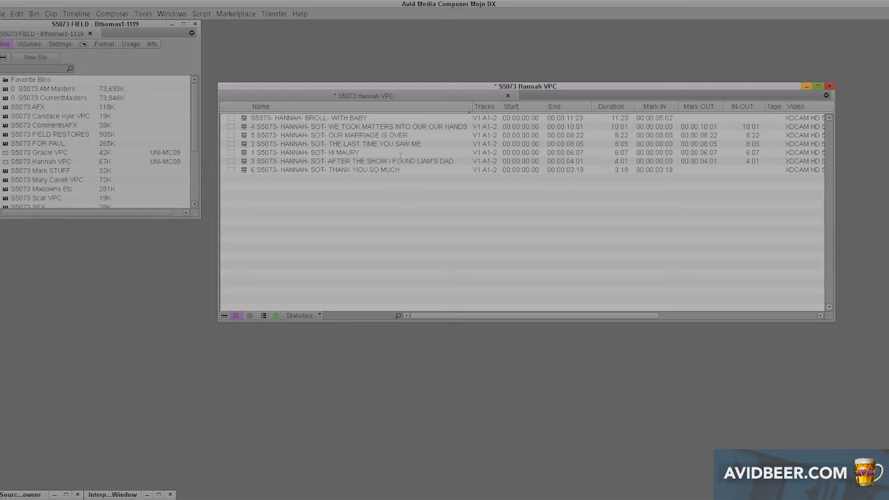
mouse_move(294, 255)
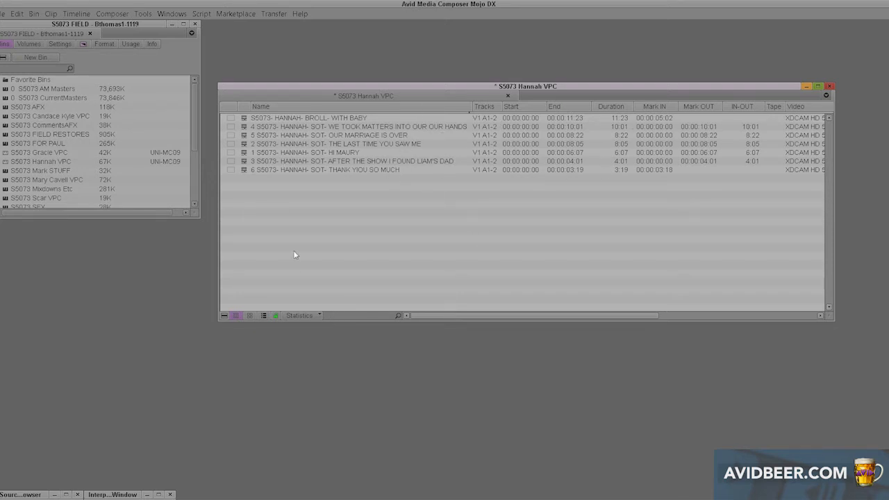
click(300, 315)
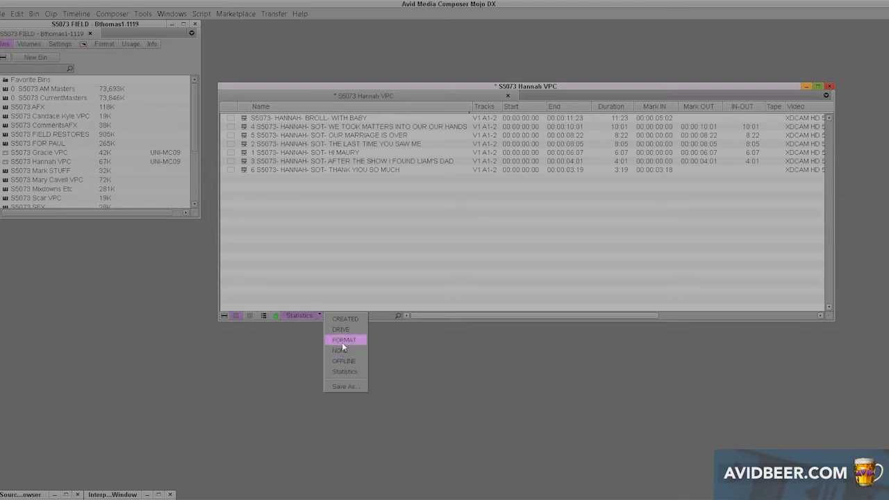
click(345, 340)
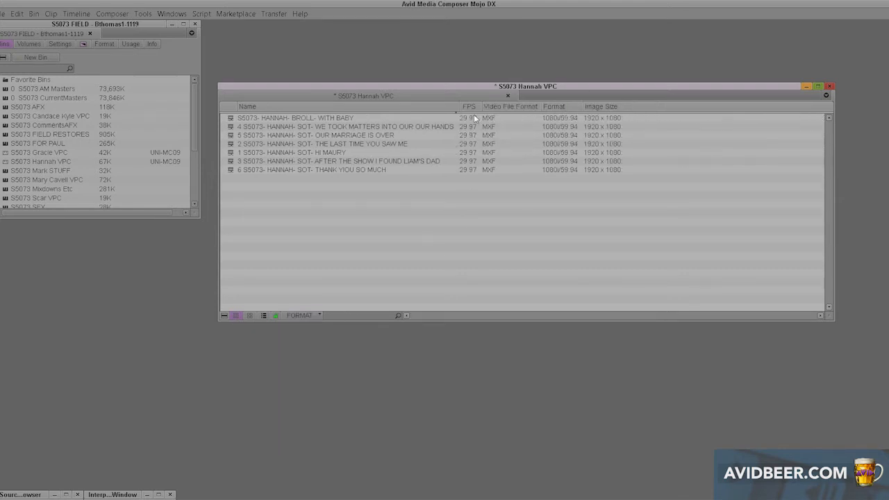
mouse_move(473, 163)
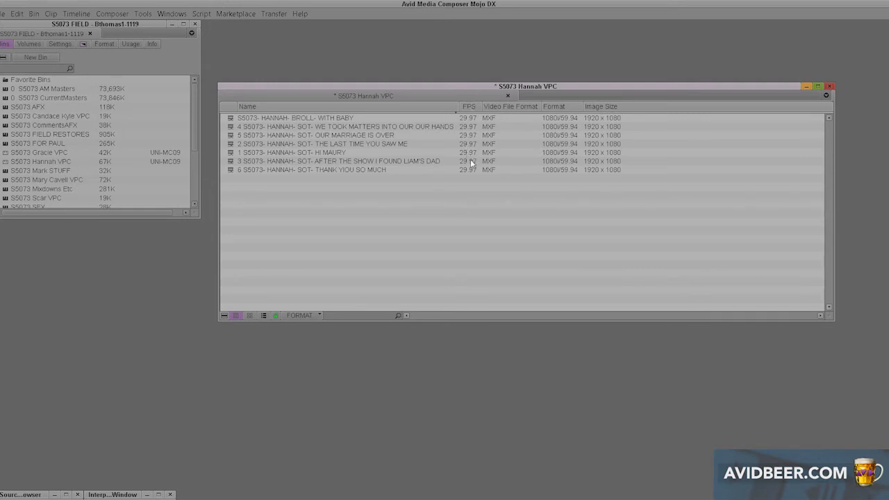
mouse_move(498, 145)
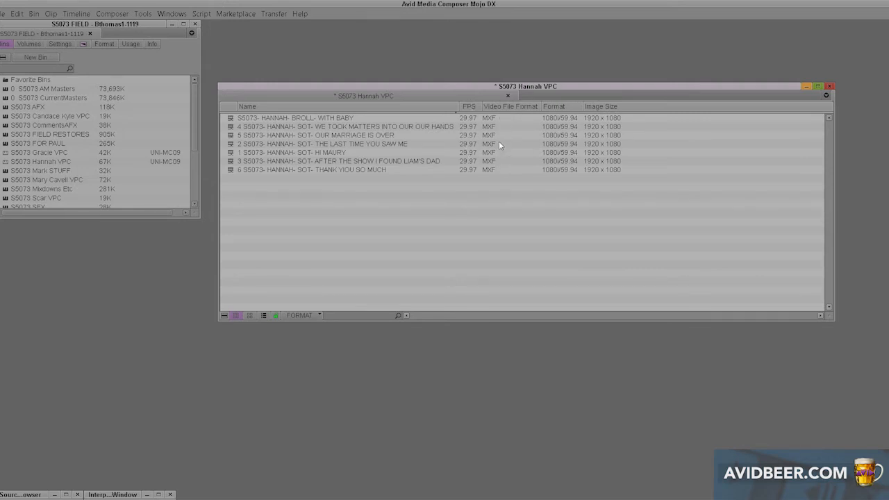
mouse_move(495, 166)
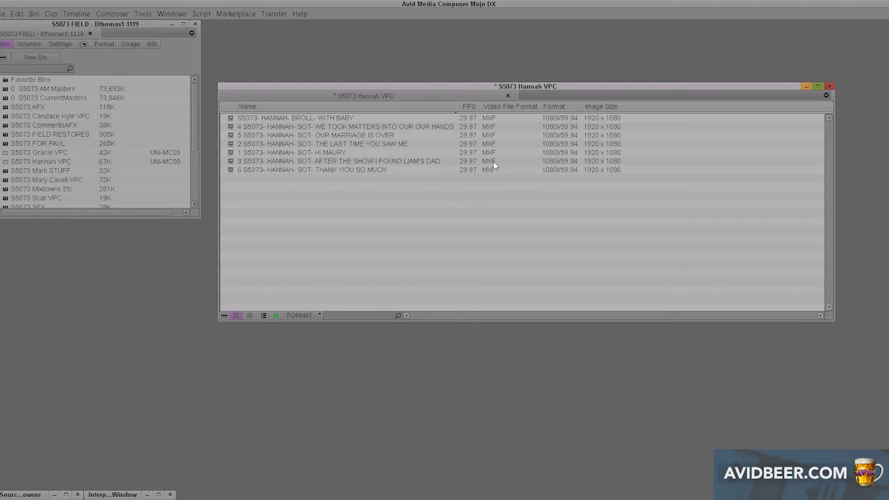
mouse_move(562, 131)
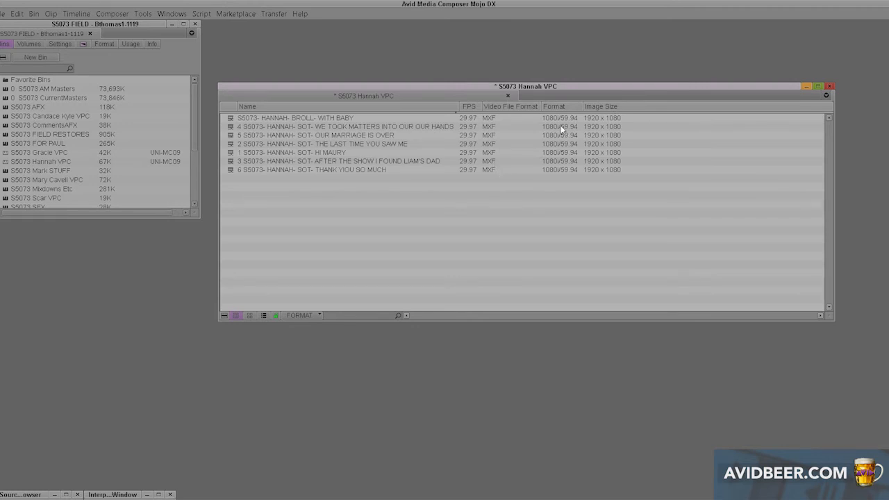
mouse_move(619, 150)
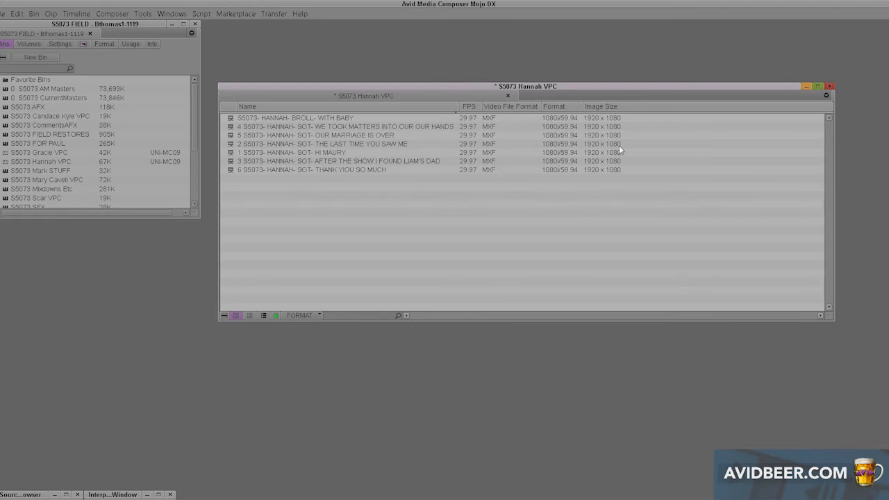
mouse_move(593, 154)
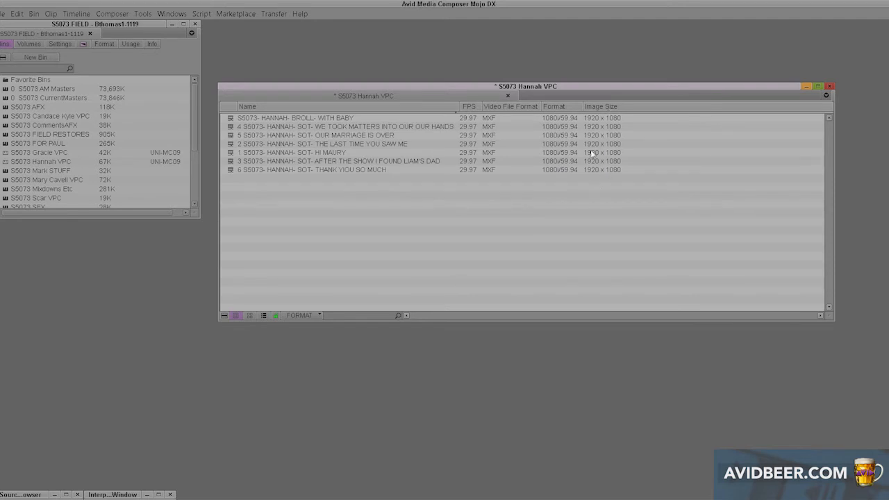
mouse_move(603, 167)
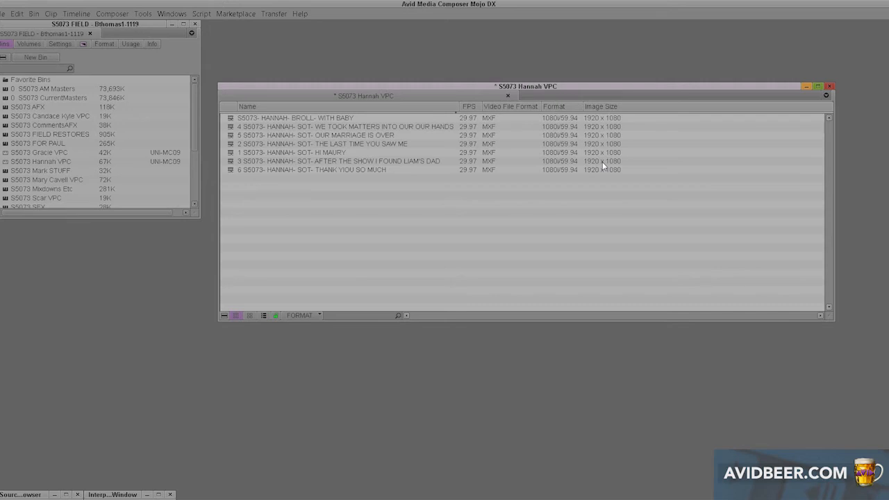
mouse_move(577, 89)
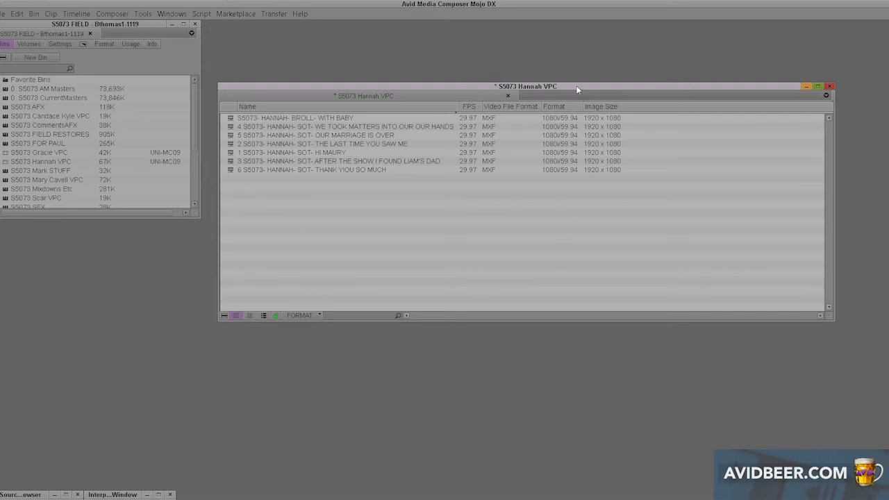
mouse_move(426, 106)
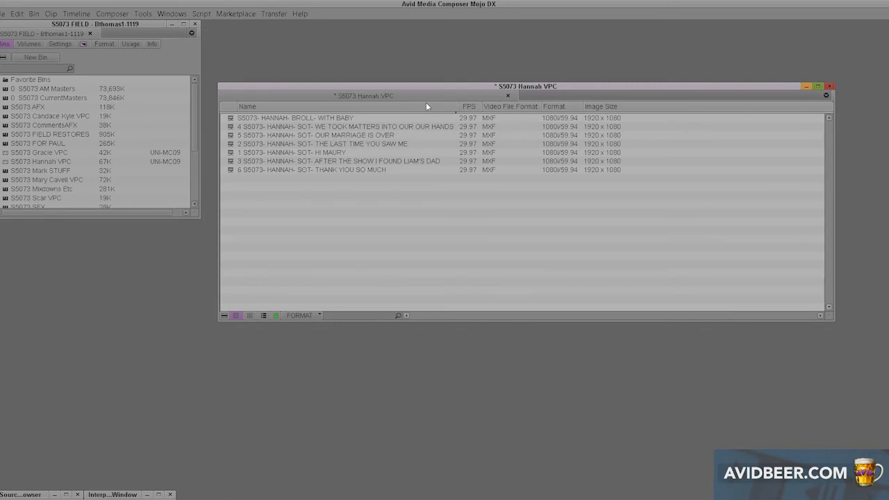
mouse_move(643, 110)
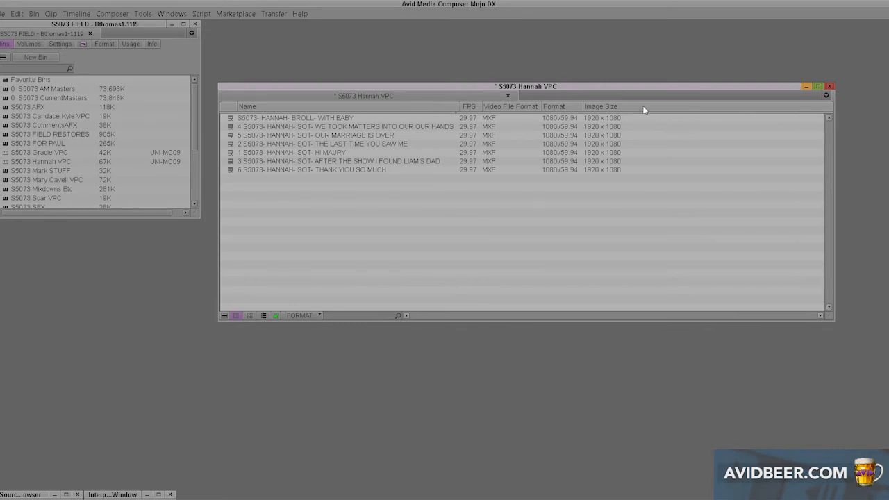
- Deselect all bin columns so only the Name column remains
right_click(601, 106)
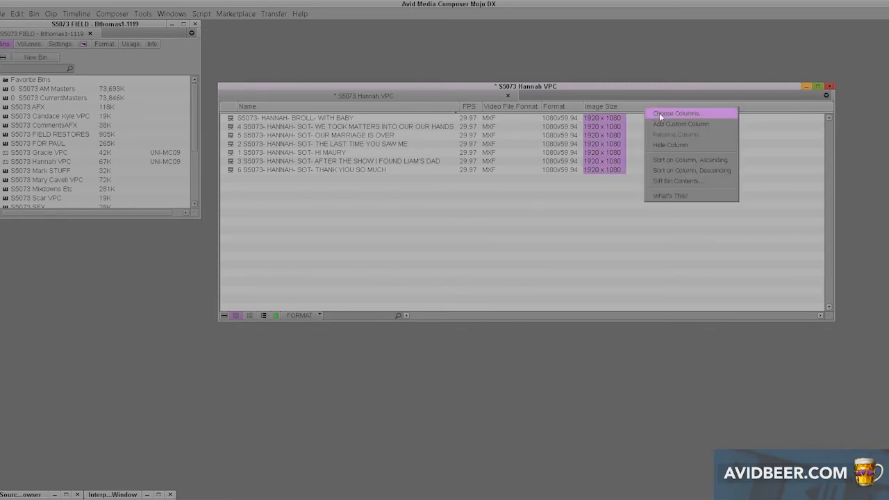
click(677, 113)
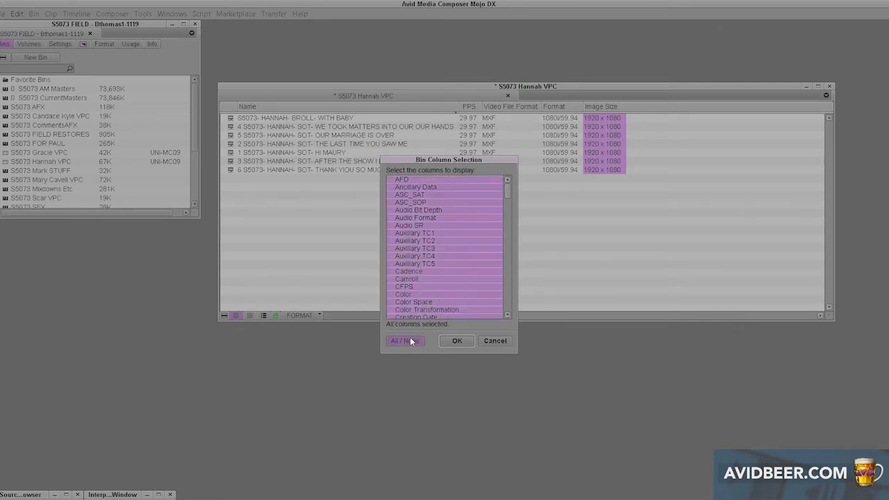
click(405, 341)
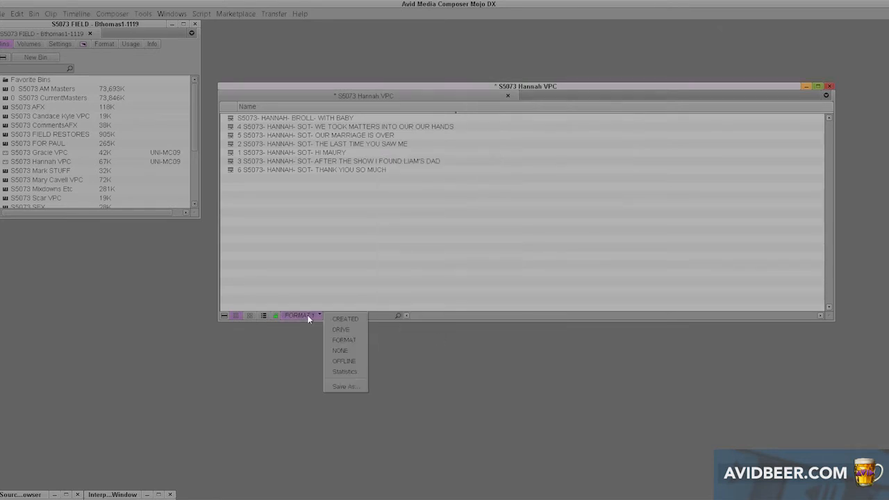
mouse_move(319, 341)
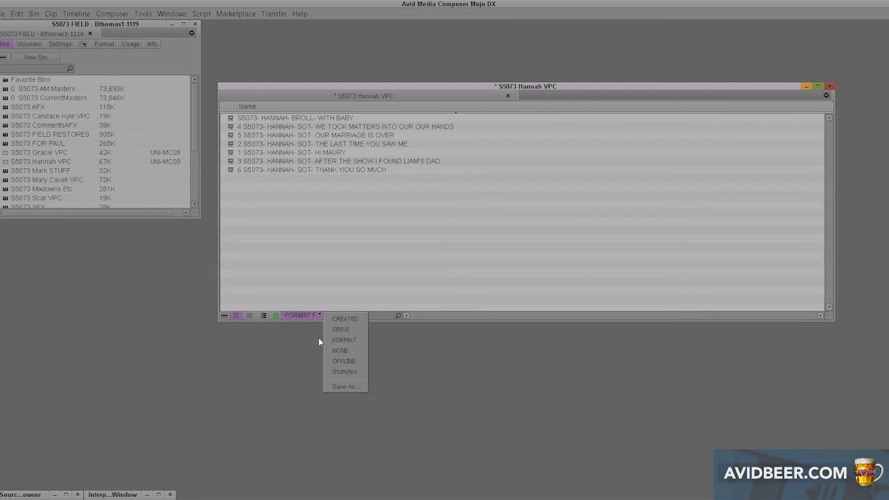
- Save the name-only layout as a new view, apply it, and narrow the bin window
click(346, 386)
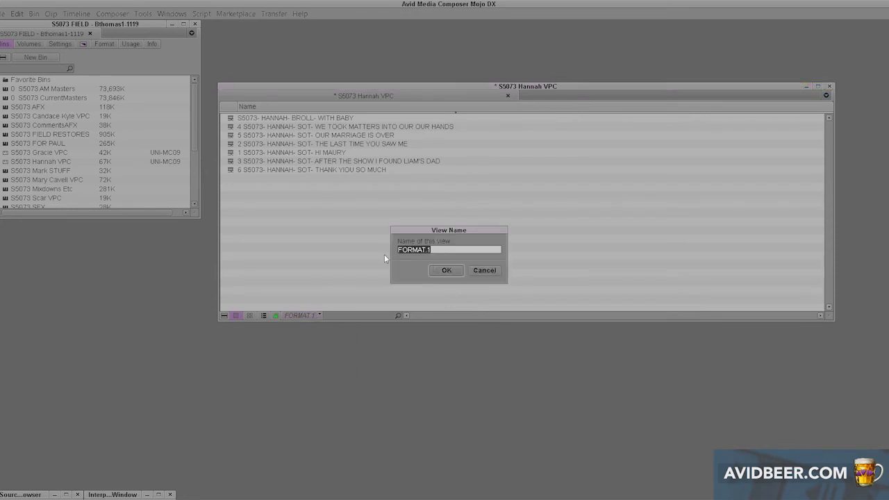
click(445, 271)
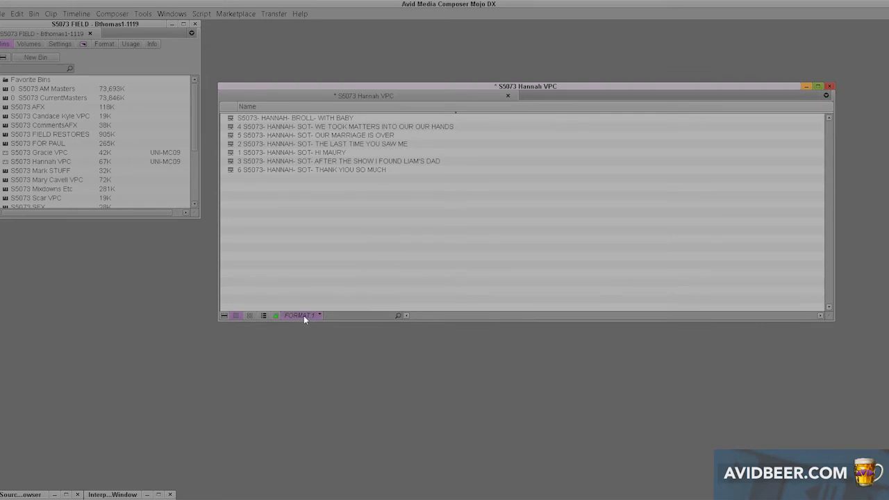
click(302, 315)
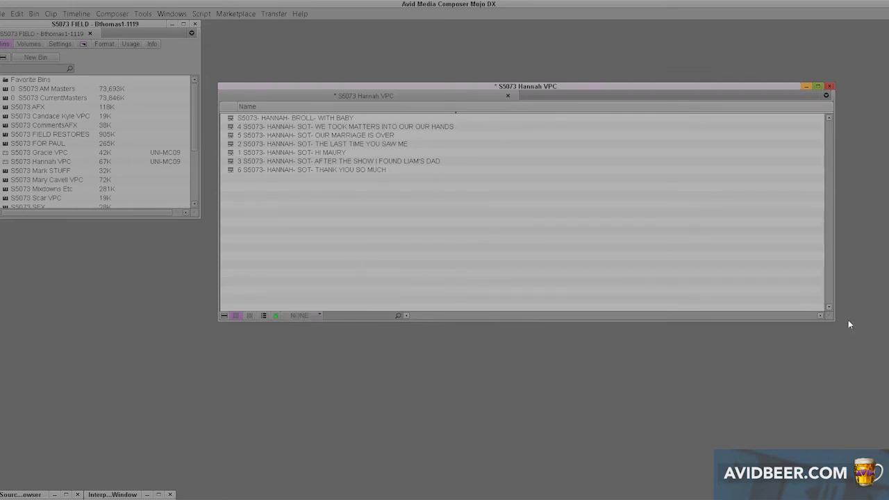
mouse_move(824, 316)
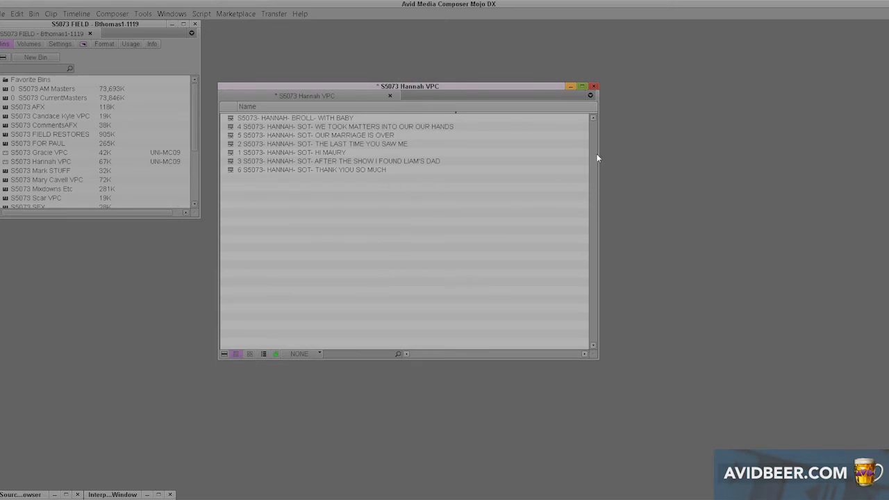
drag(410, 86, 496, 74)
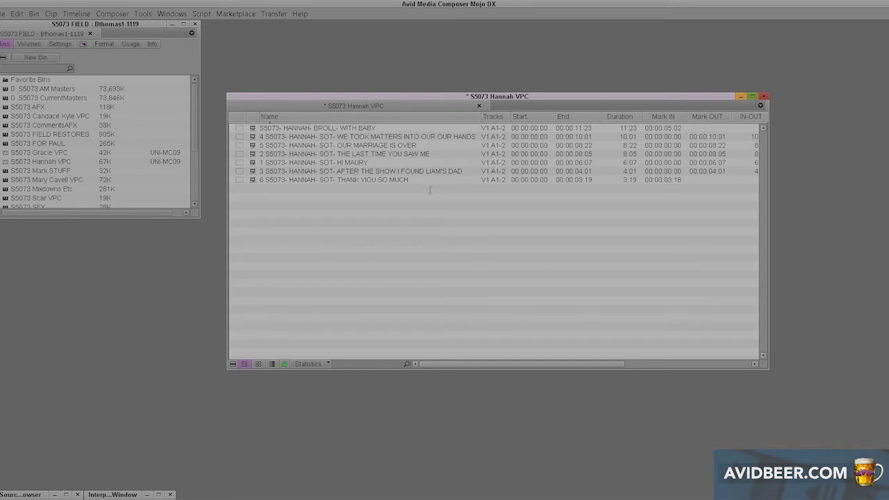
- Choose NONE from the Hannah VPC bin's view menu
click(307, 363)
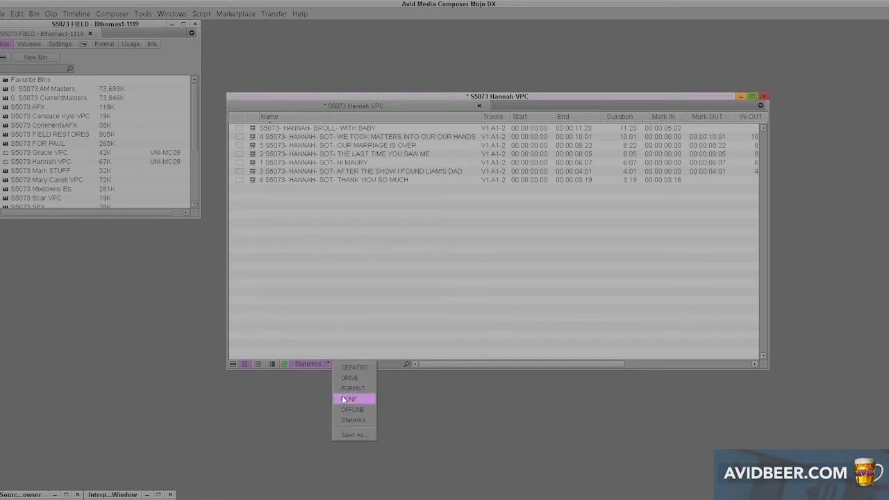
click(348, 398)
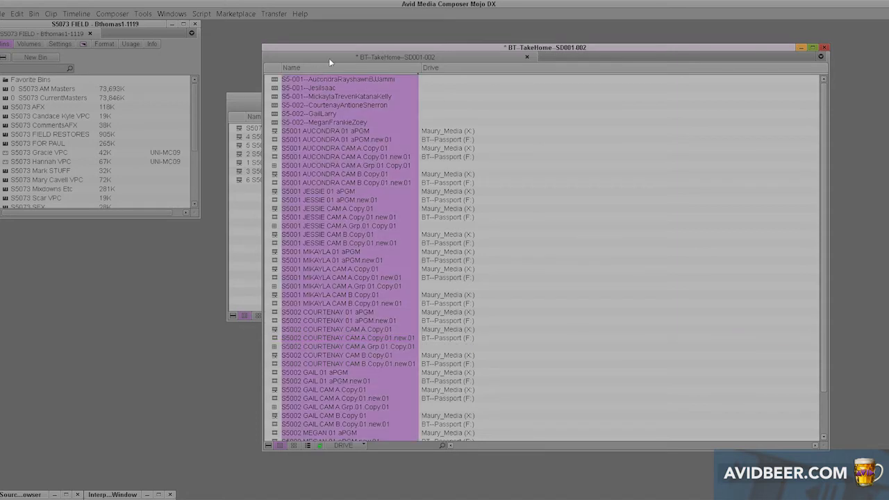
- Switch the BT-TakeHome-SD001-002 bin to the Statistics view
scroll(down, 3)
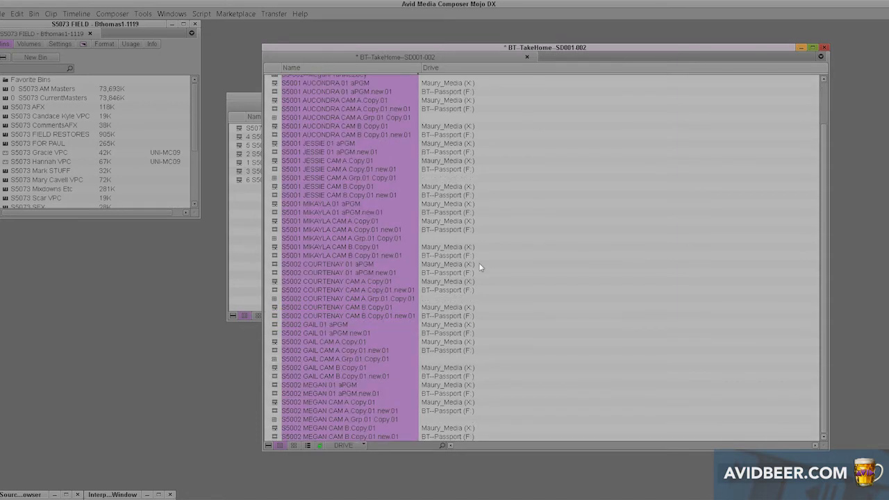
mouse_move(453, 211)
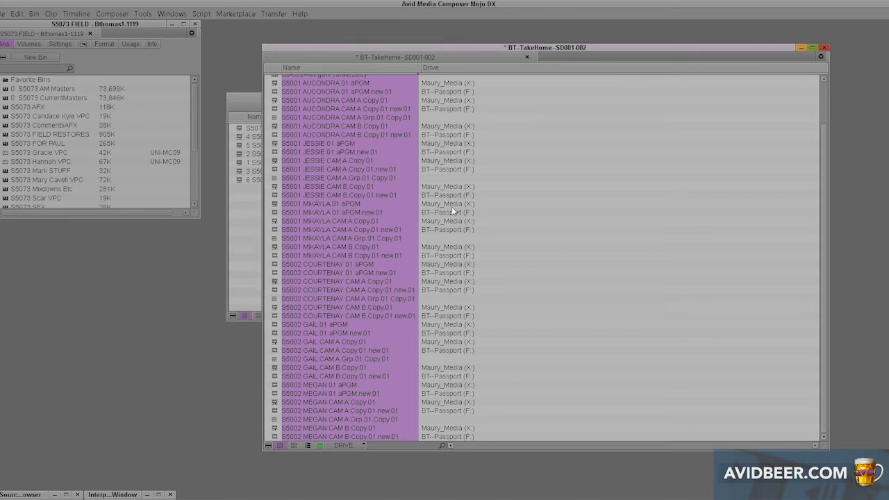
mouse_move(454, 100)
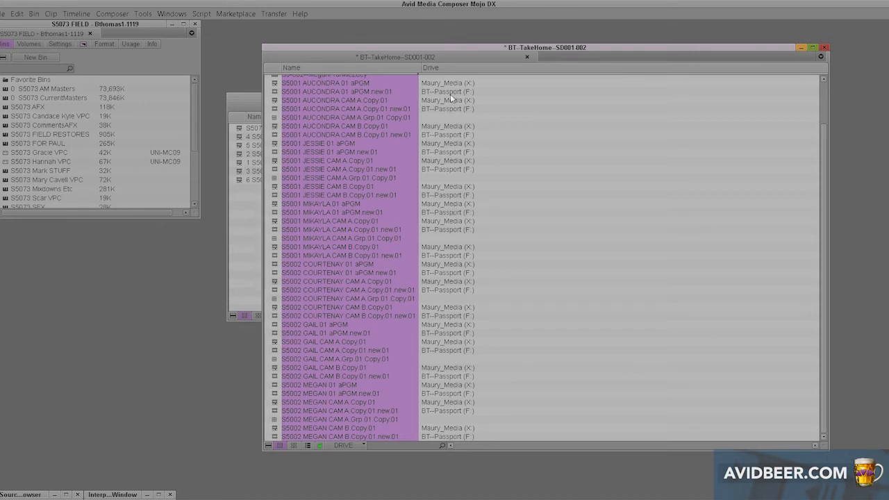
click(343, 445)
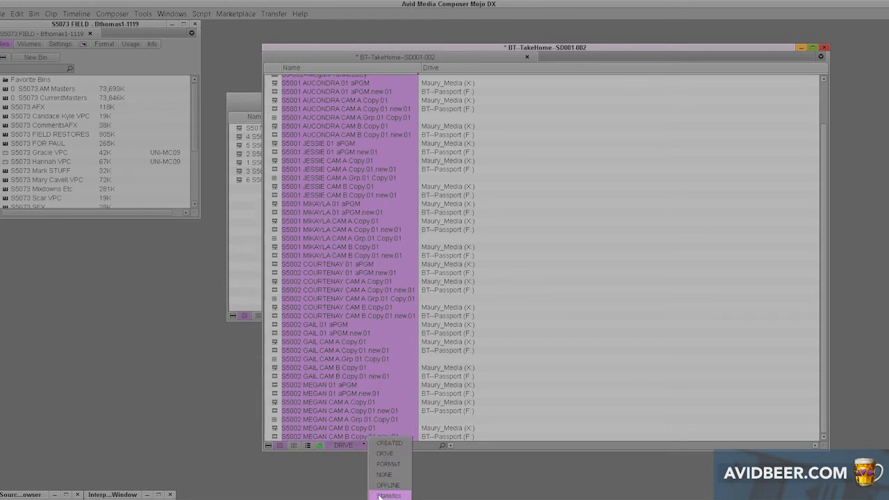
click(390, 495)
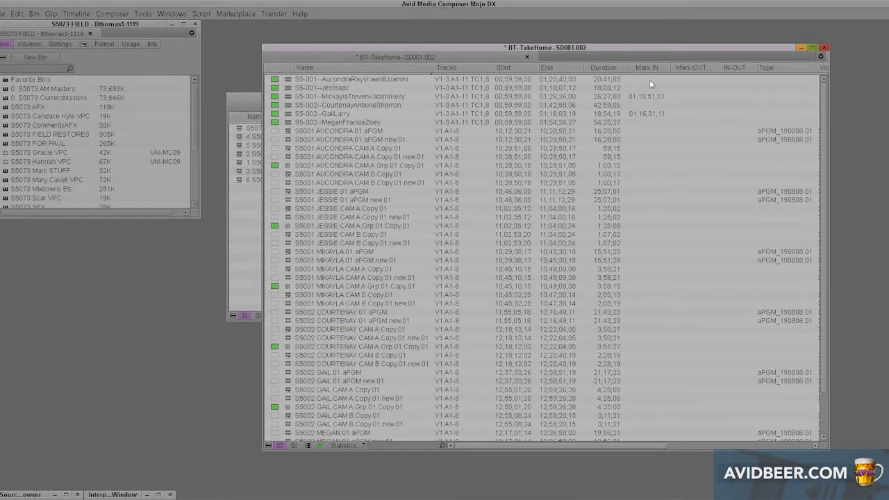
click(342, 445)
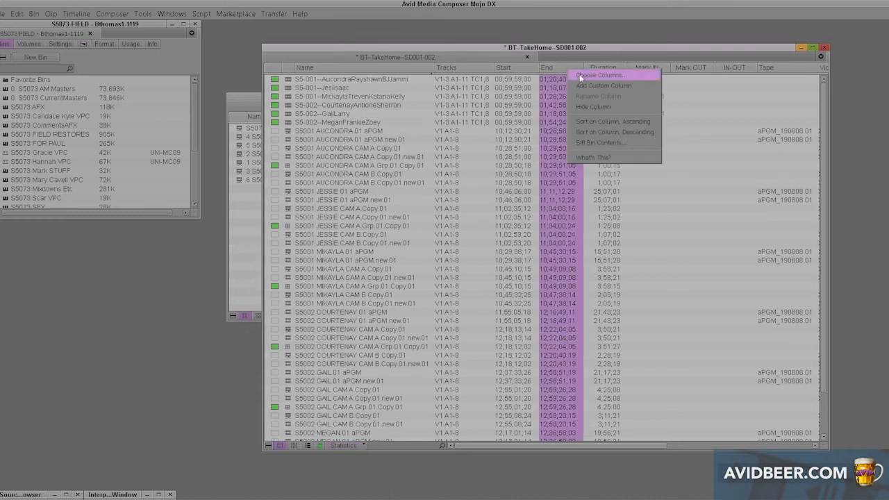
- Show only the Drive column, switch to the DRIVE view, and sort by Drive
click(600, 75)
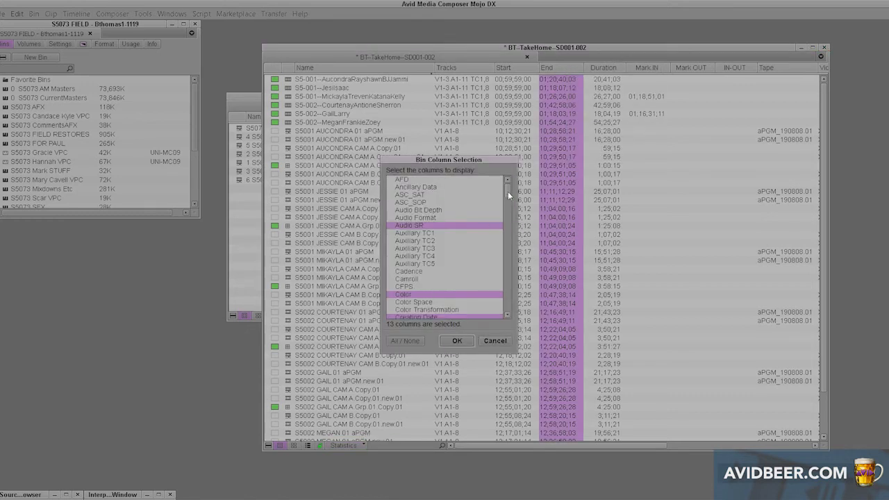
click(405, 341)
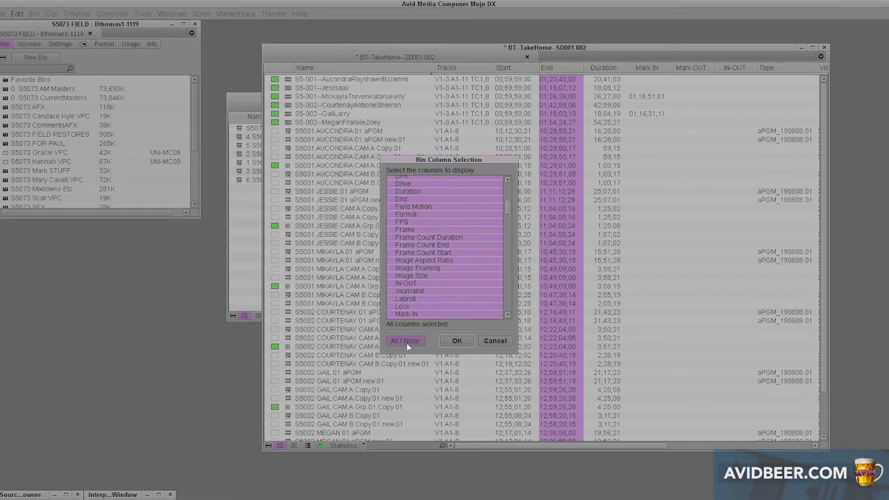
click(405, 340)
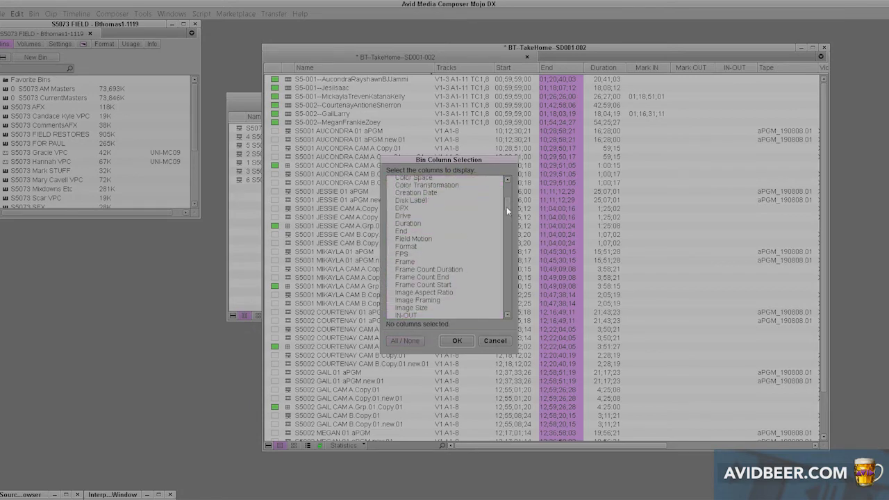
click(402, 215)
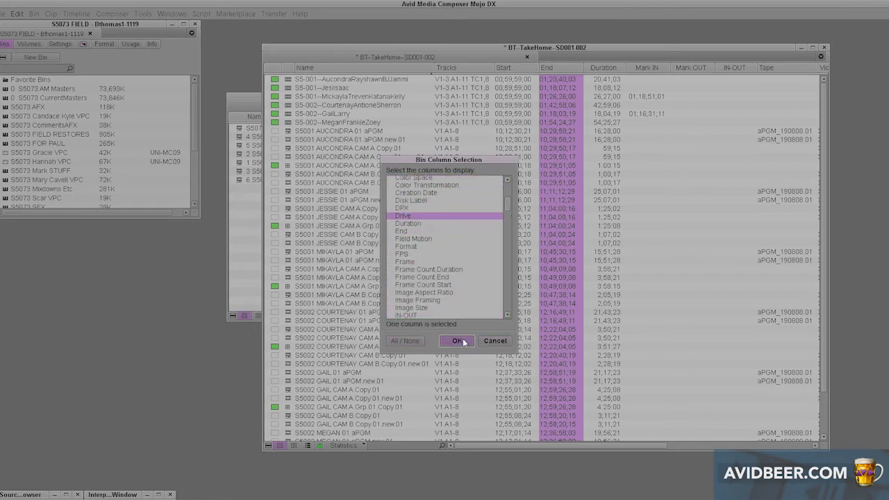
click(457, 340)
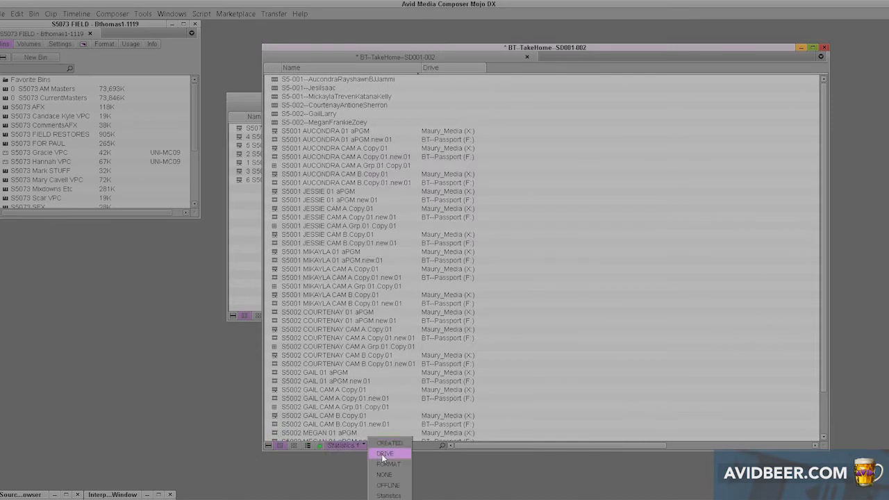
click(384, 453)
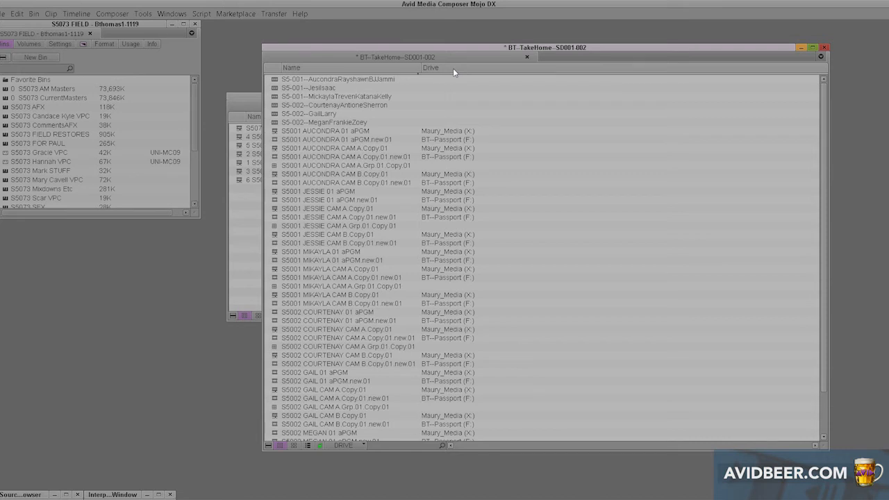
click(431, 67)
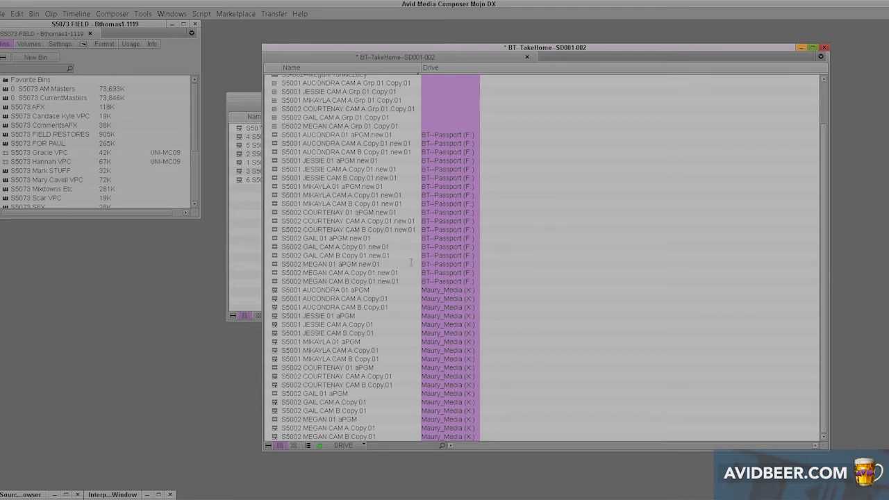
mouse_move(462, 276)
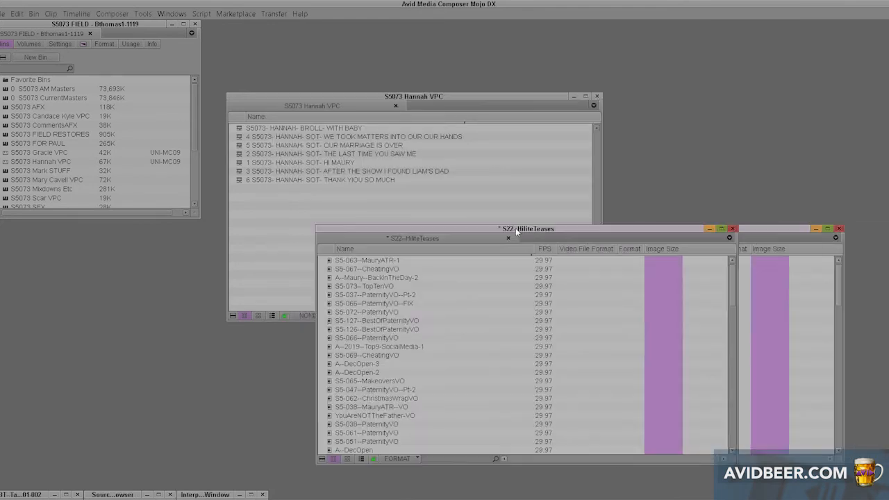
- Reposition the S22-HiliteTeases bin and switch it to the CREATED view
drag(527, 228, 436, 170)
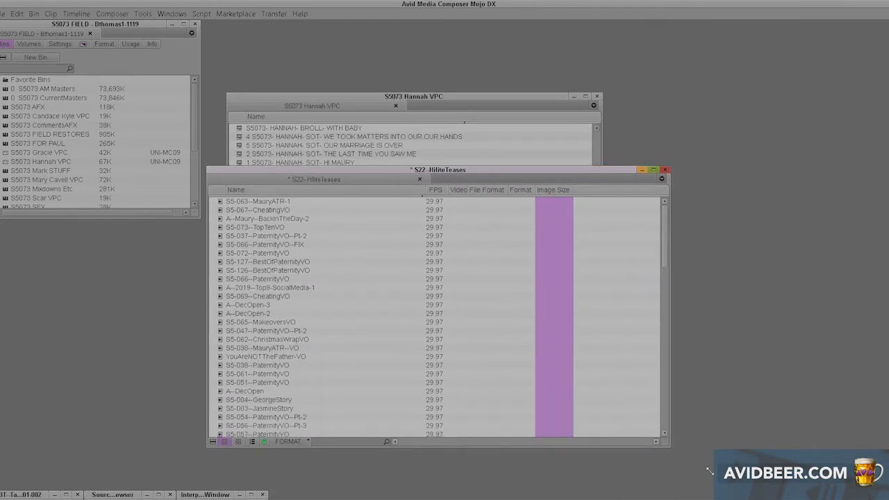
click(288, 480)
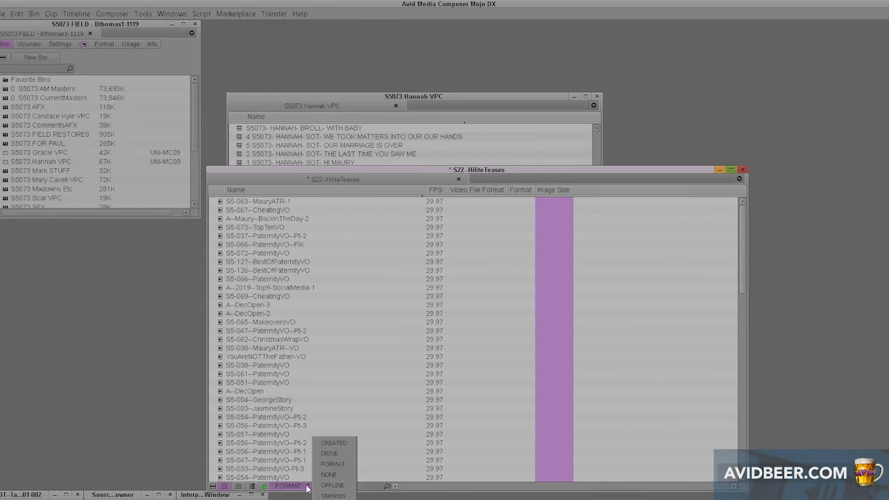
click(333, 442)
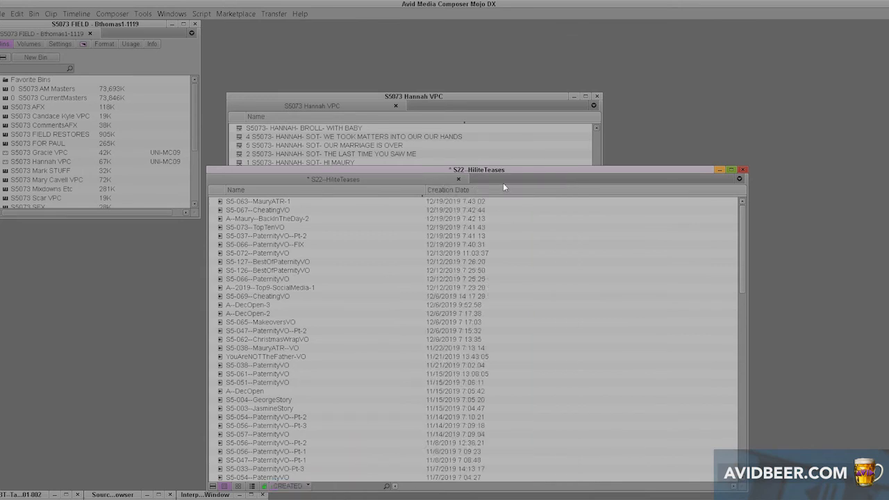
- Keep Creation Date as the only column and sort clips by creation date
right_click(448, 189)
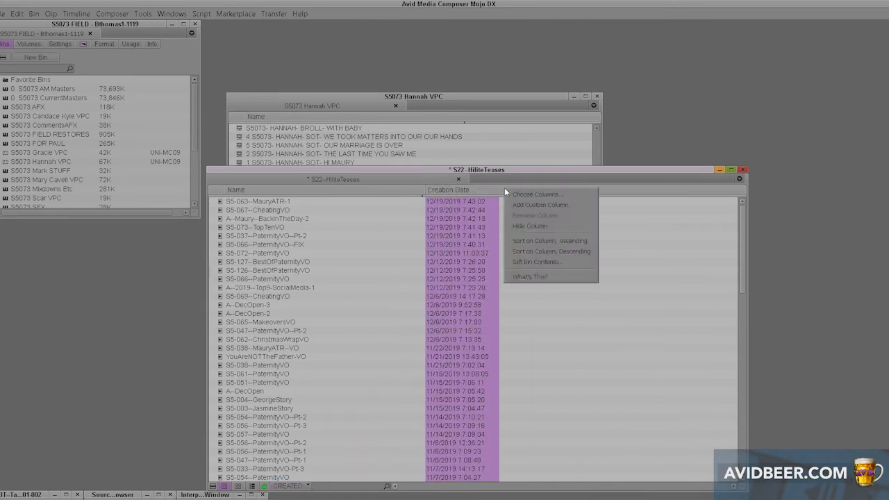
click(538, 193)
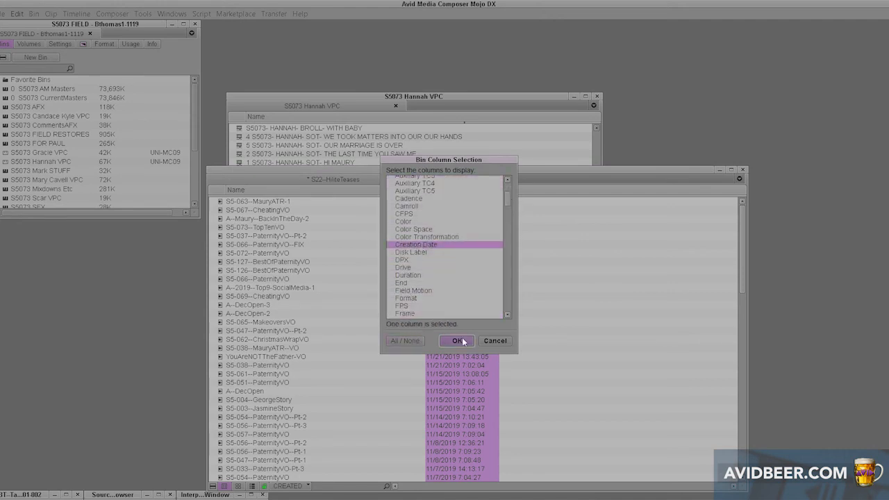
click(456, 341)
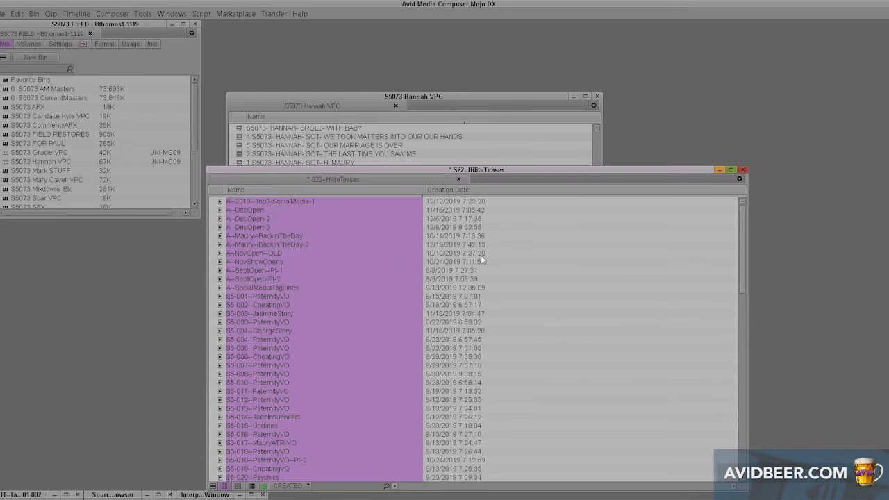
scroll(down, 3)
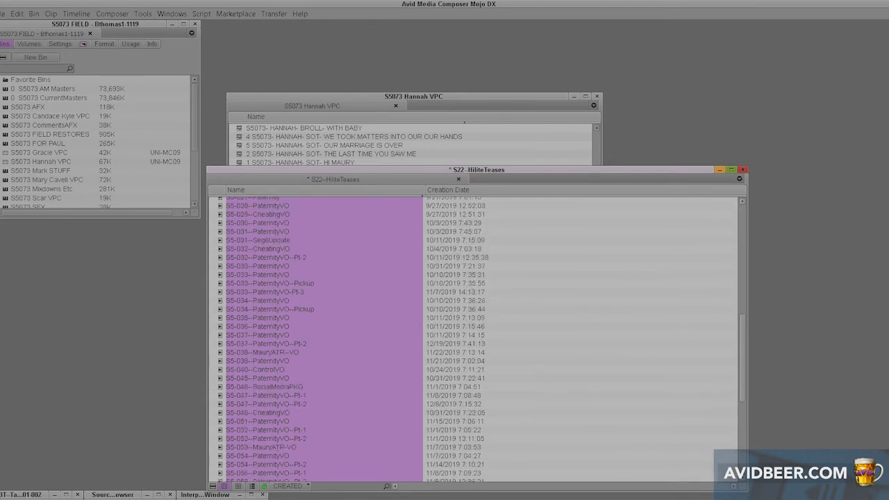
scroll(up, 3)
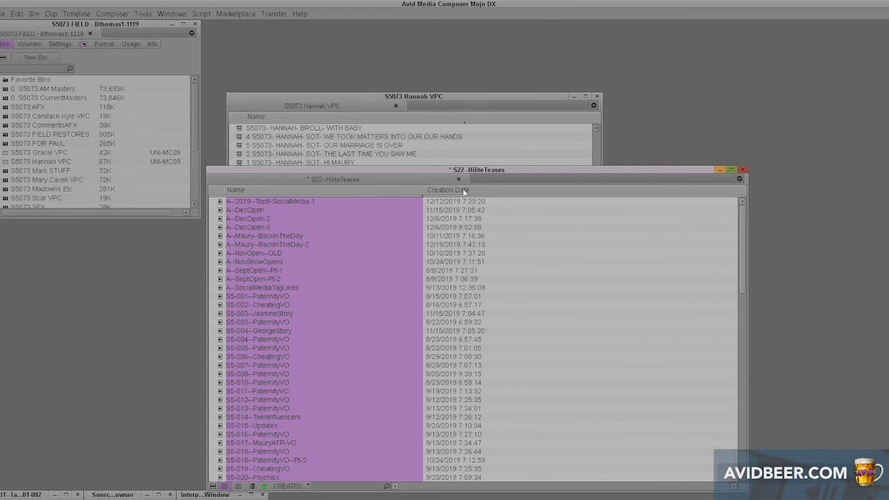
click(448, 190)
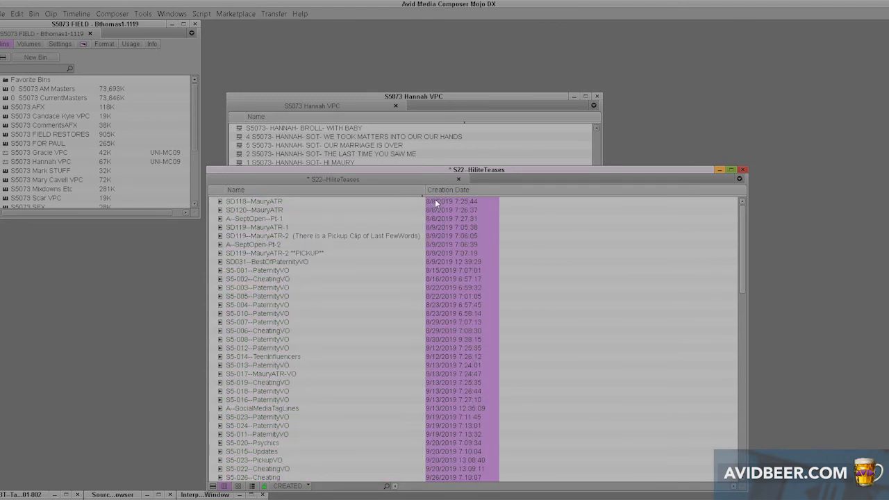
mouse_move(472, 477)
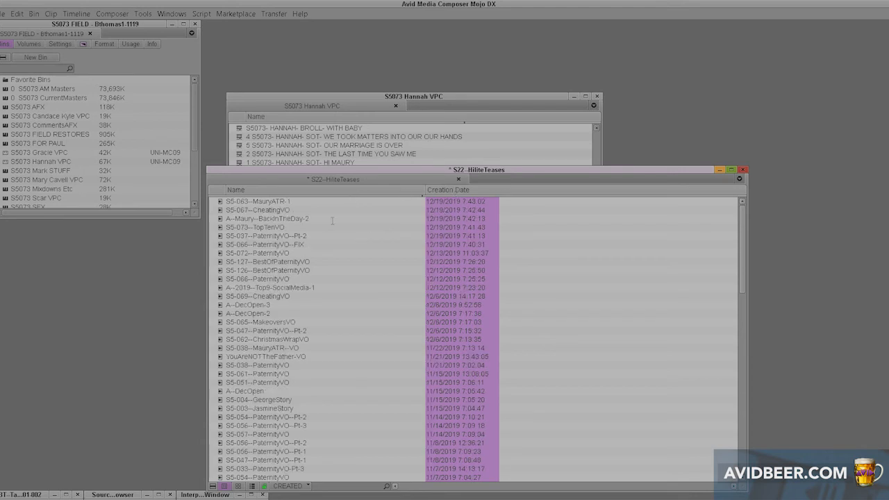
mouse_move(496, 256)
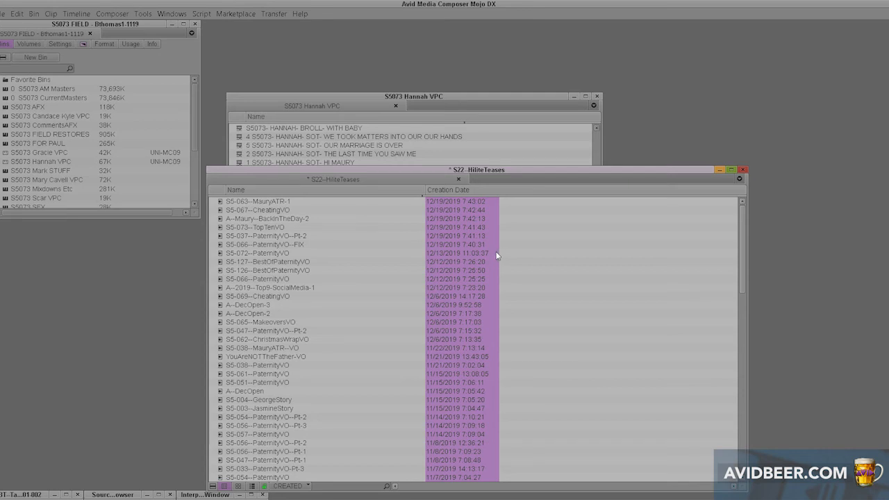
mouse_move(515, 239)
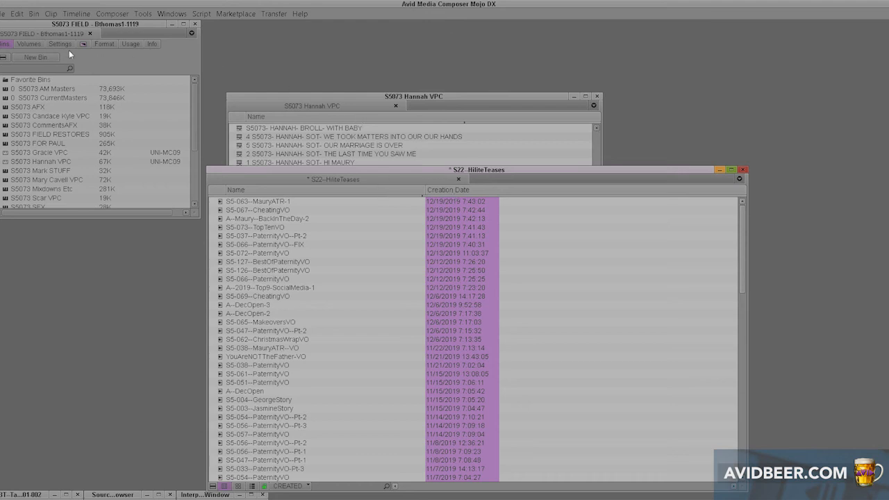
- Show the Project window's Settings list, then close the column chooser unchanged
click(60, 44)
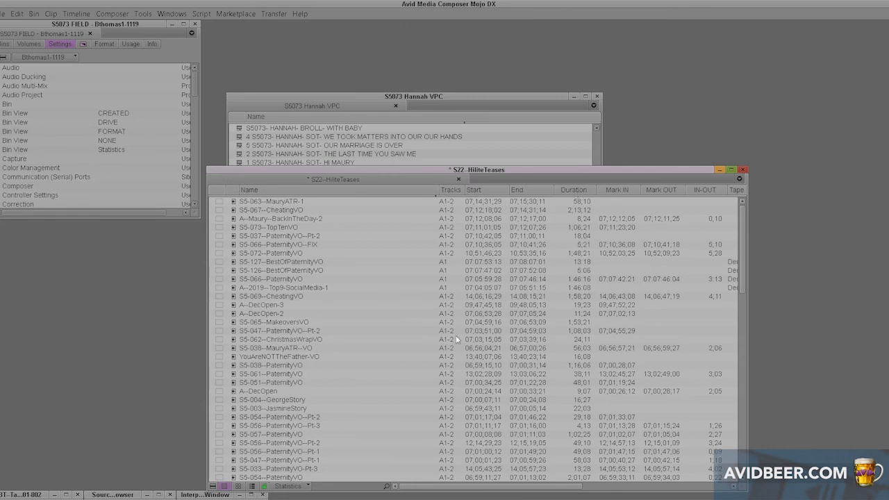
mouse_move(588, 186)
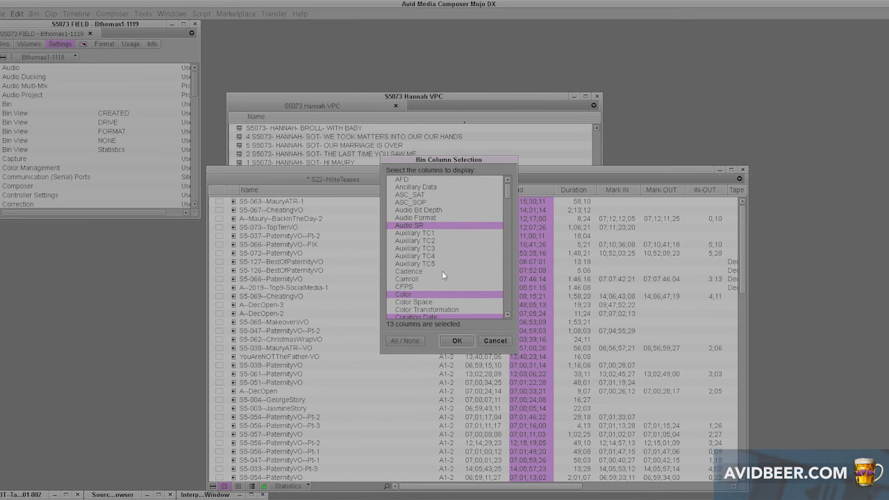
click(456, 341)
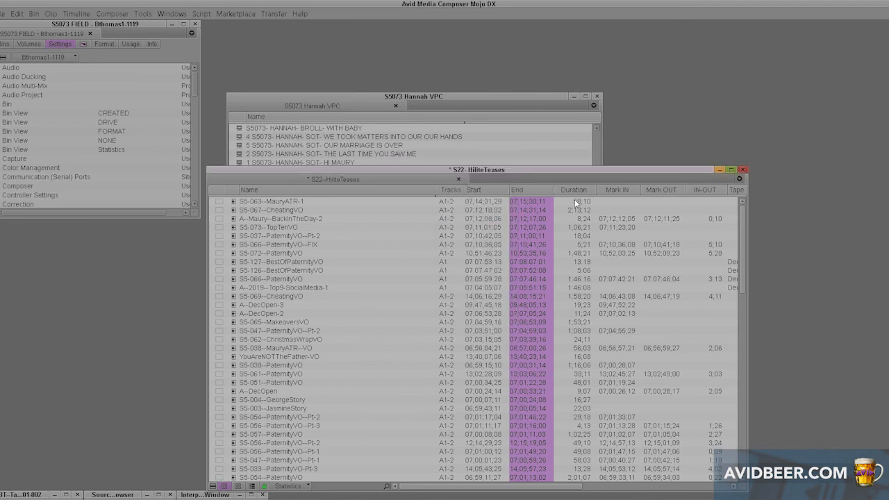